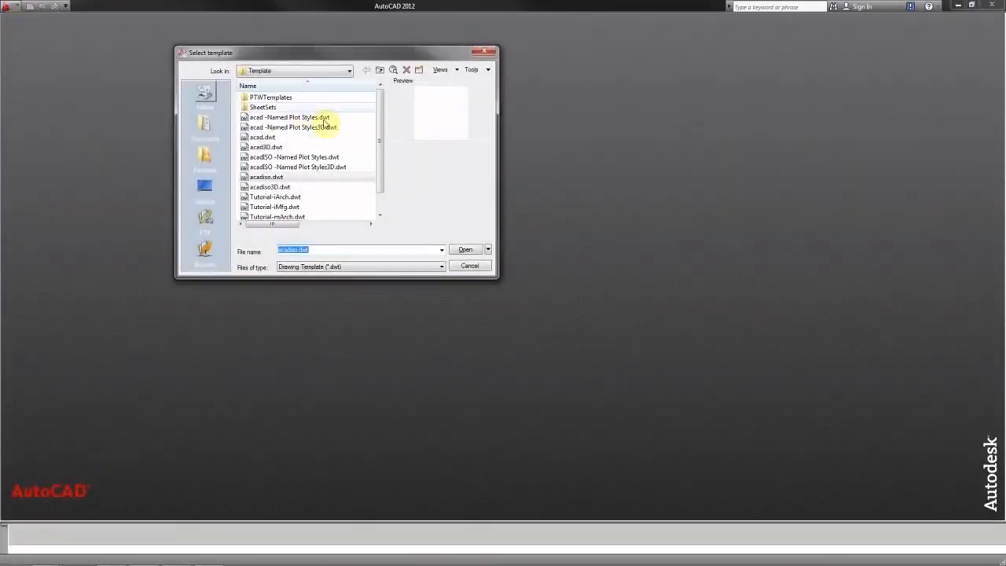
Create a new drawing from the acadiso.dwt metric template.
{"action": "left_click", "coordinate": [266, 176]}
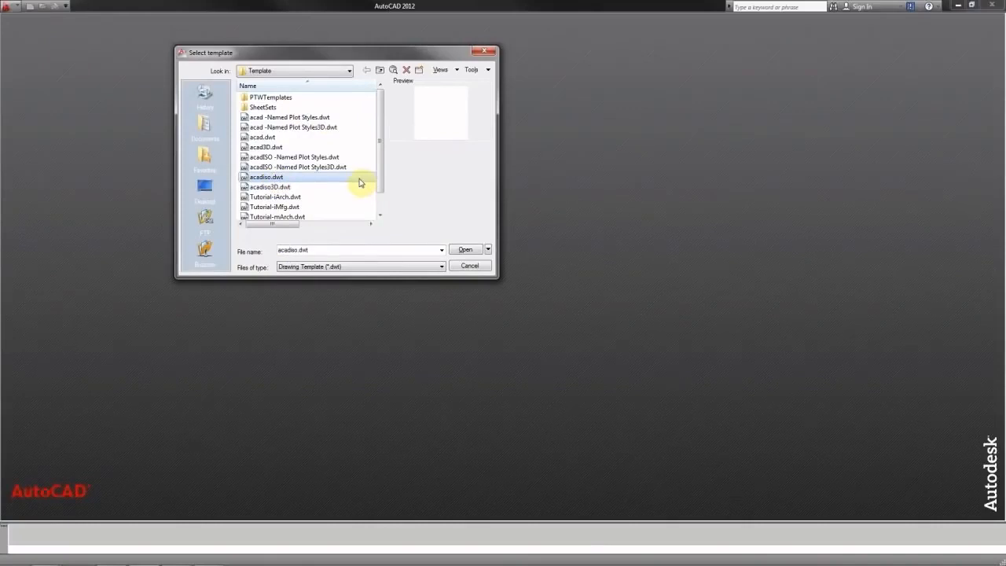
{"action": "left_click", "coordinate": [466, 248]}
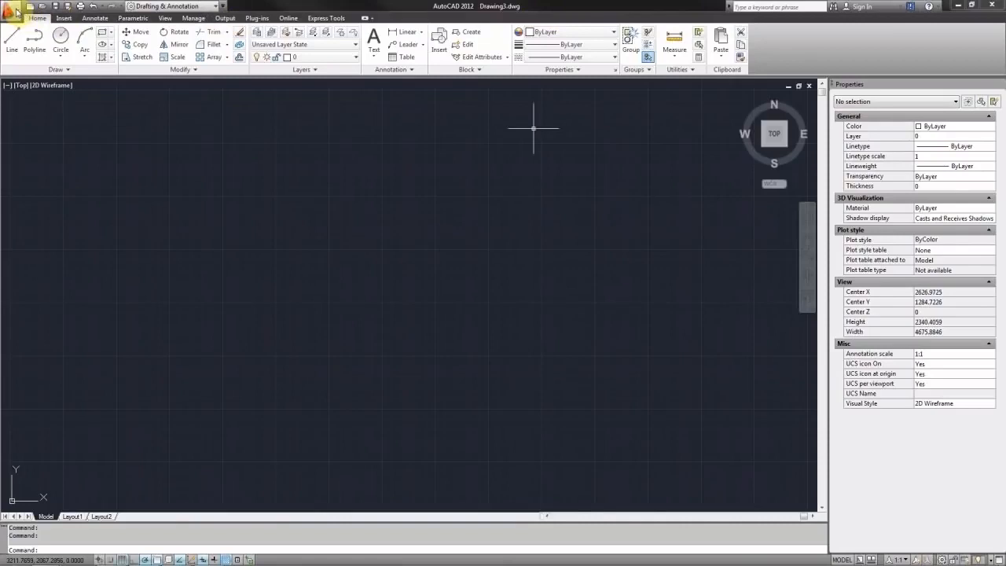
Confirm decimal length units and millimetres insertion scale in Drawing Units.
{"action": "left_click", "coordinate": [14, 7]}
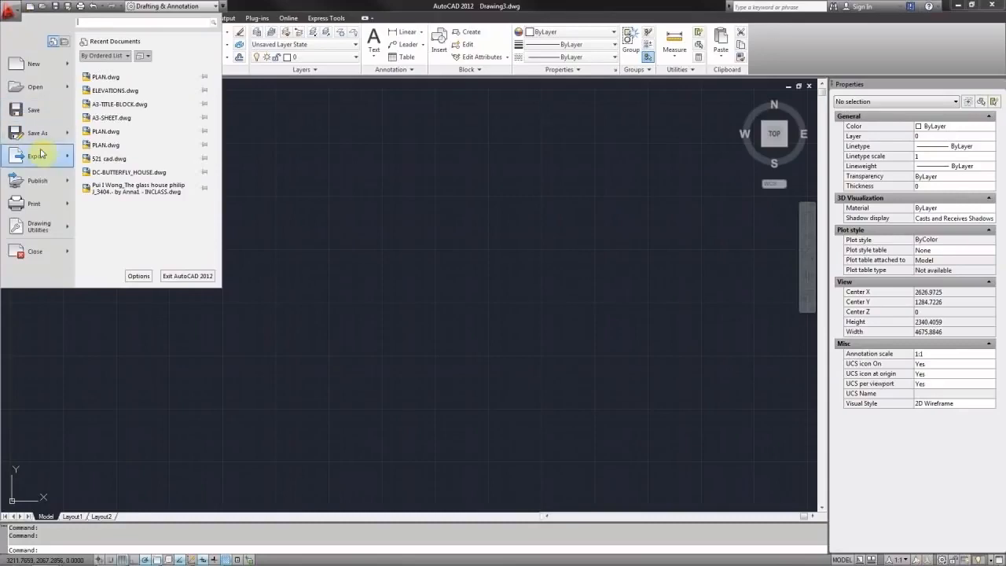
{"action": "left_click", "coordinate": [35, 156]}
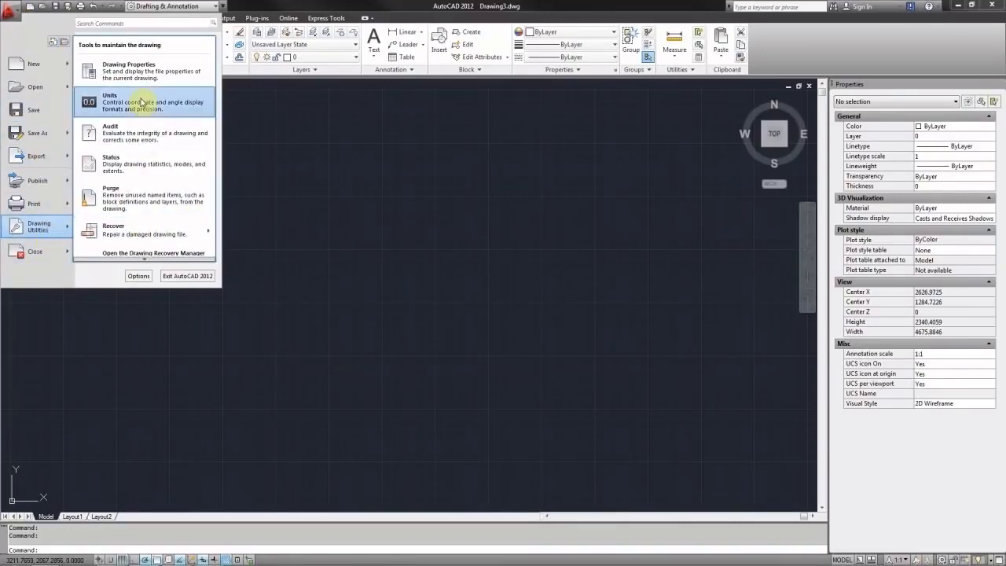
{"action": "left_click", "coordinate": [110, 100]}
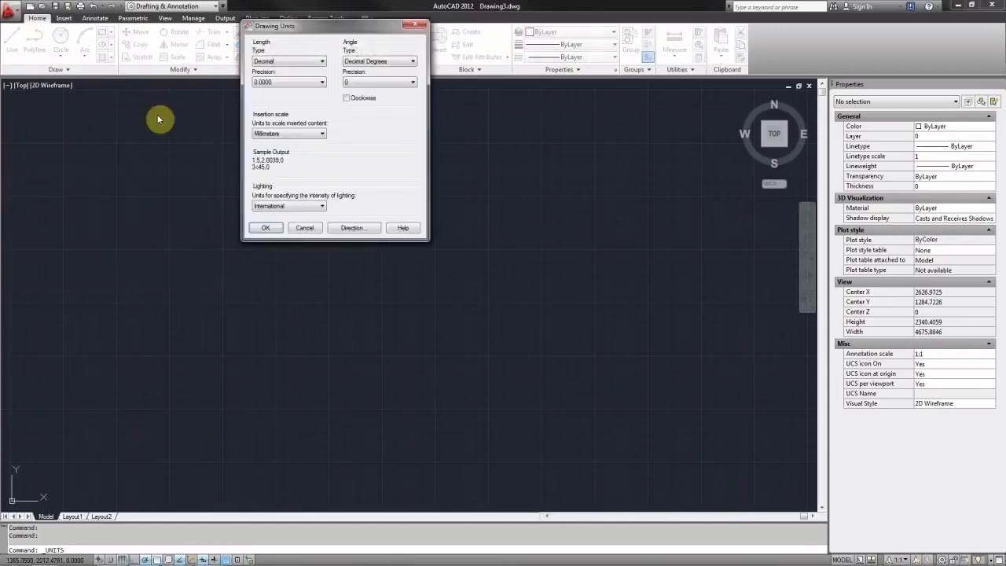
{"action": "mouse_move", "coordinate": [286, 110]}
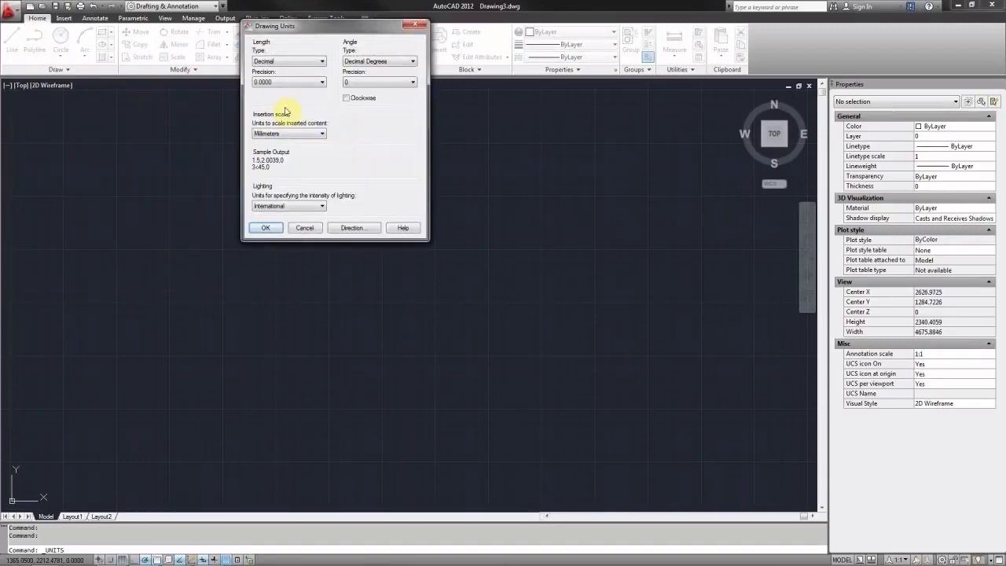
{"action": "mouse_move", "coordinate": [248, 116]}
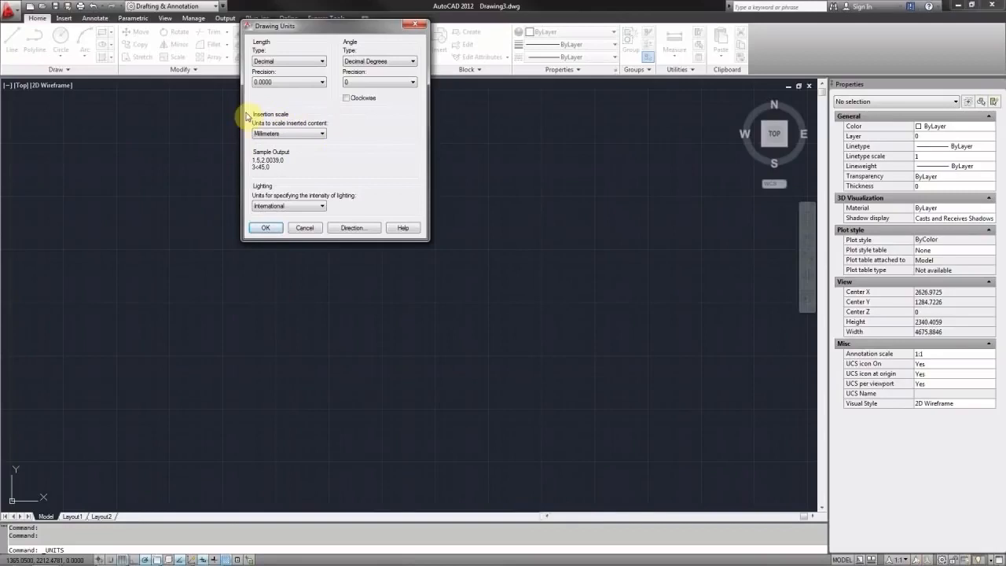
{"action": "mouse_move", "coordinate": [318, 174]}
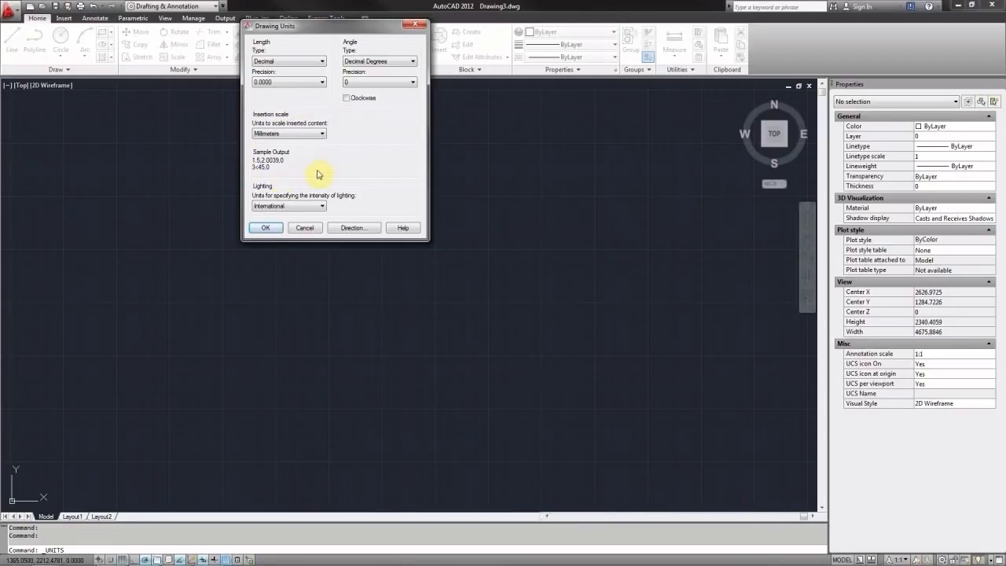
{"action": "left_click", "coordinate": [264, 227]}
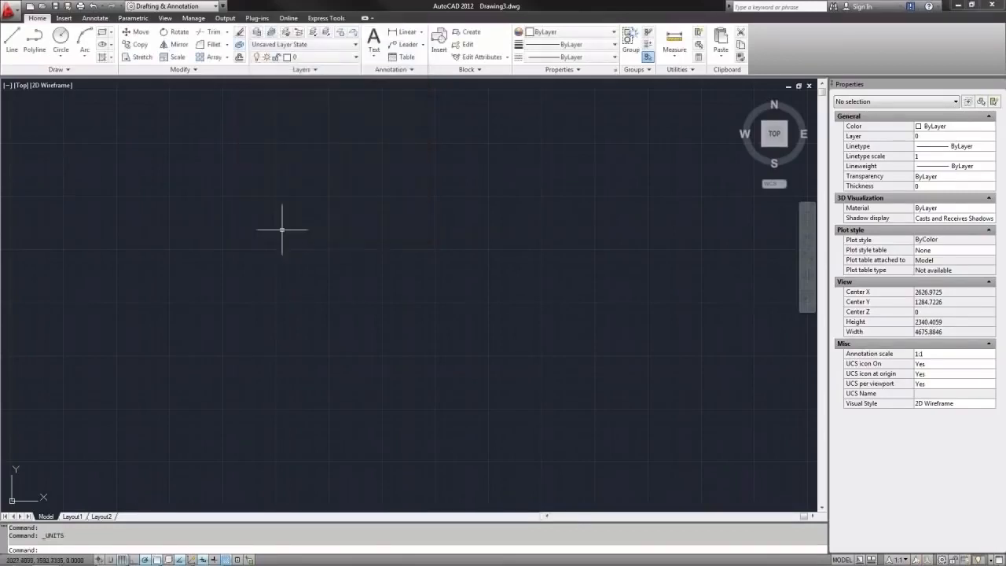
{"action": "mouse_move", "coordinate": [296, 182]}
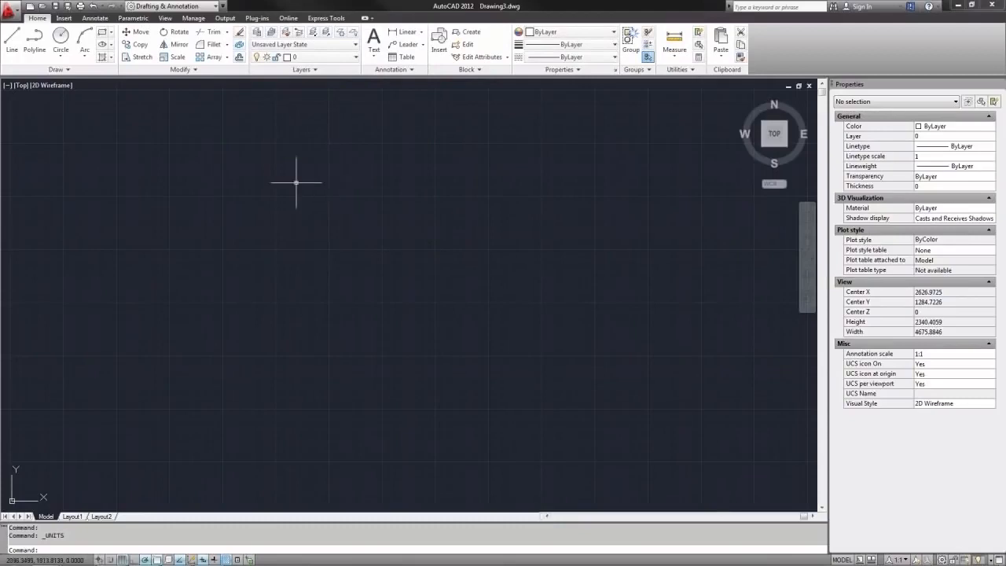
{"action": "mouse_move", "coordinate": [288, 184]}
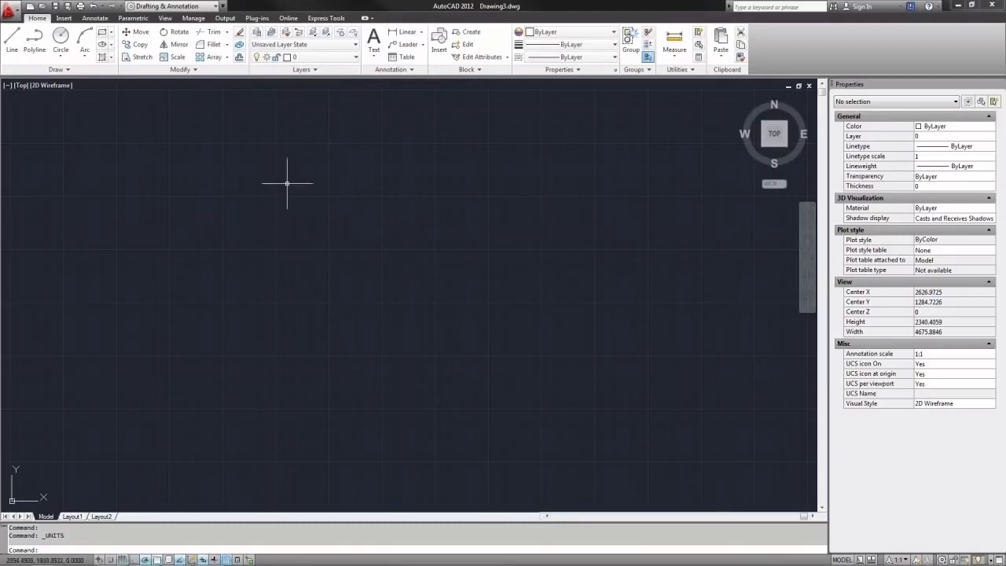
{"action": "mouse_move", "coordinate": [57, 110]}
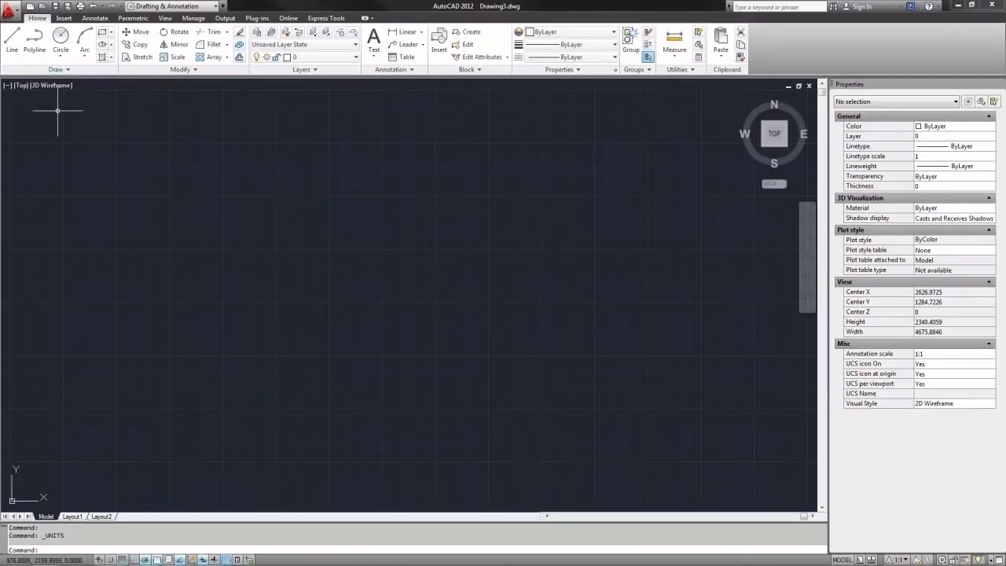
Choose PLOT-12-SECTION.jpg as the image to attach from the Insert tools.
{"action": "left_click", "coordinate": [63, 17]}
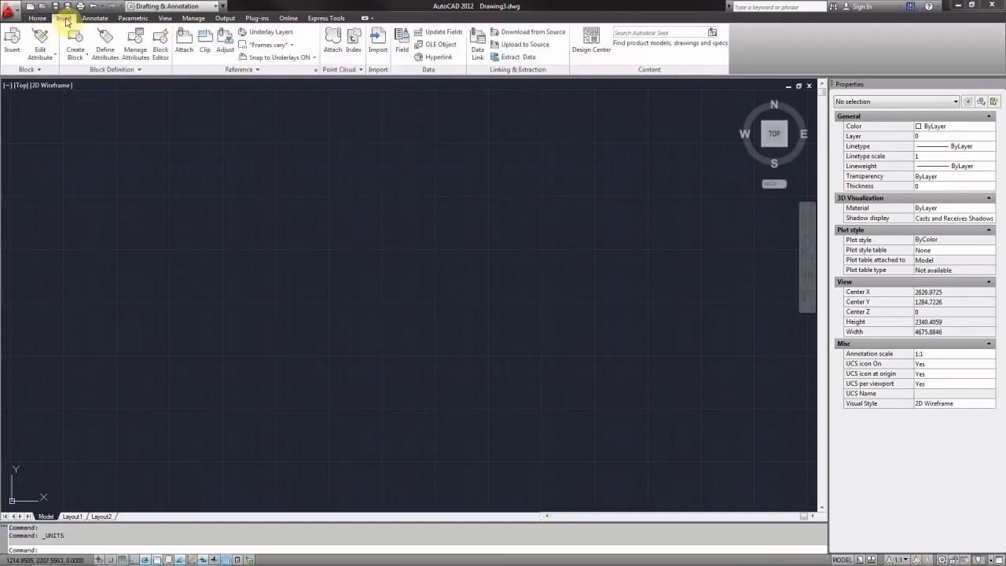
{"action": "mouse_move", "coordinate": [184, 40]}
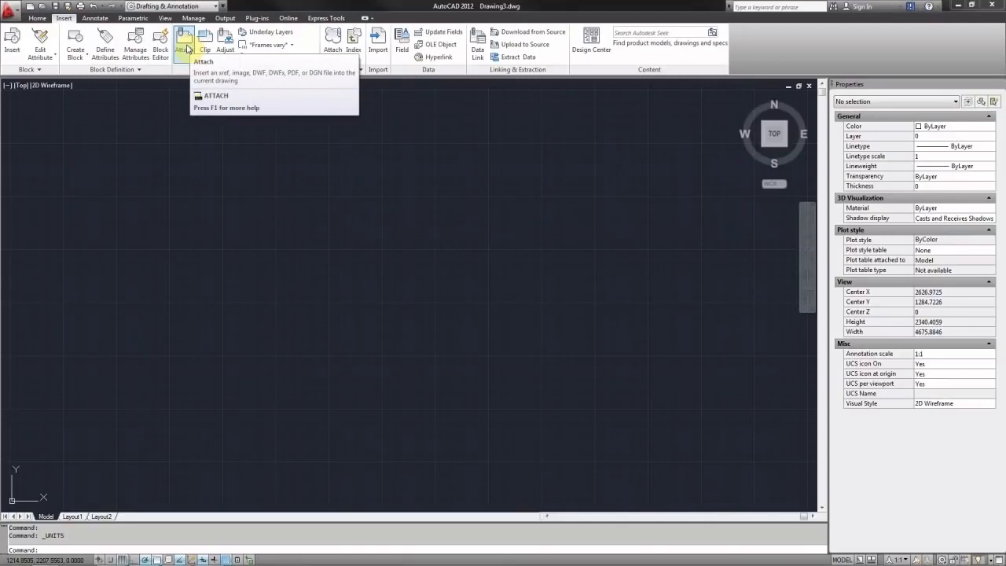
{"action": "left_click", "coordinate": [184, 41]}
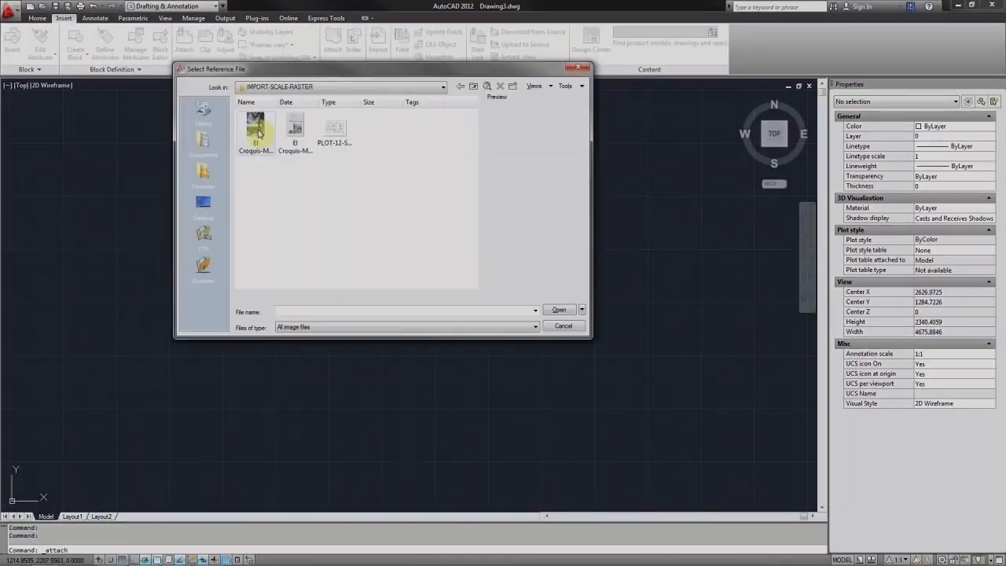
{"action": "left_click", "coordinate": [334, 129]}
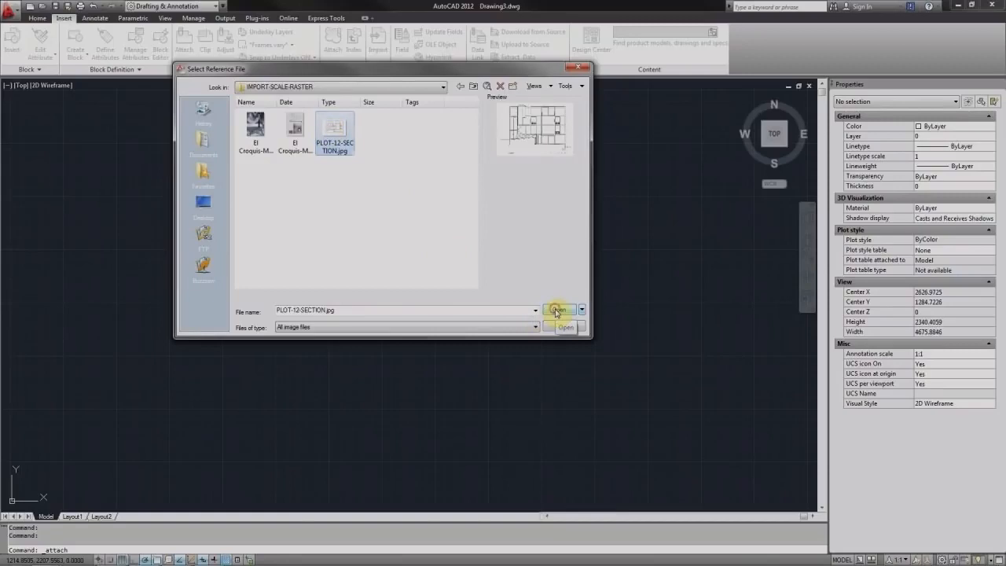
{"action": "left_click", "coordinate": [560, 308]}
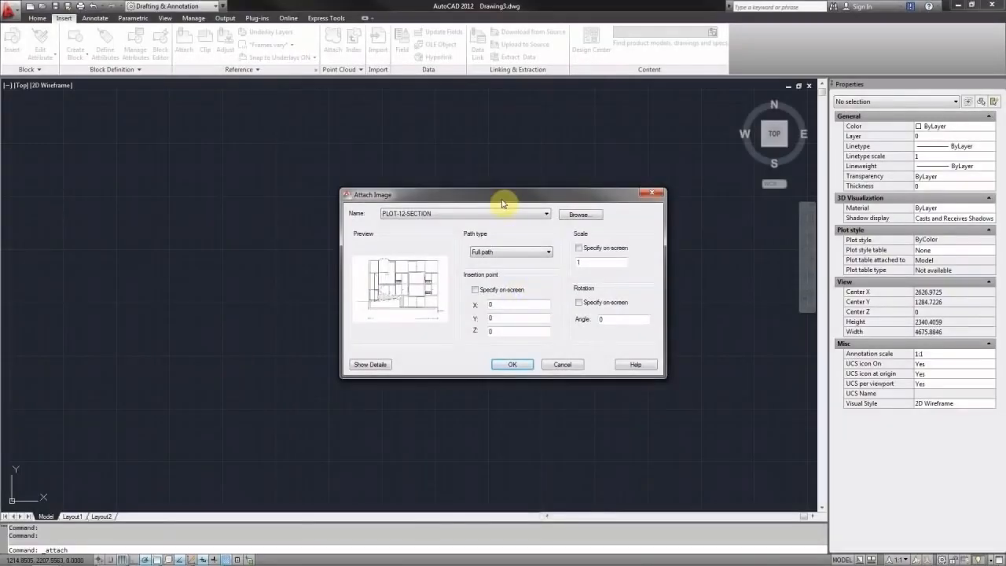
Attach the image with full path at 0,0,0, scale 1, angle 0, without on-screen picking.
{"action": "left_click_drag", "start_coordinate": [504, 195], "coordinate": [459, 173]}
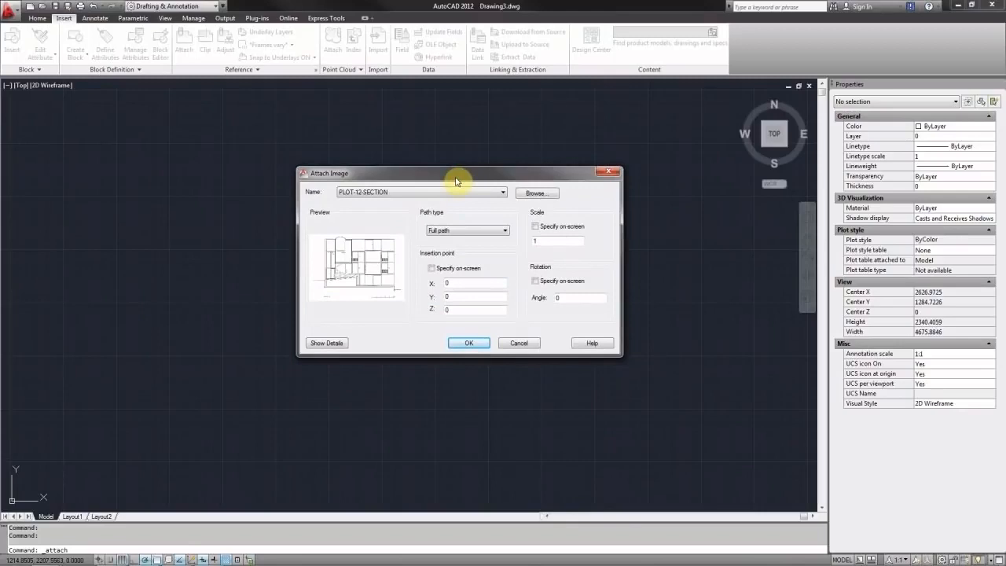
{"action": "mouse_move", "coordinate": [393, 270]}
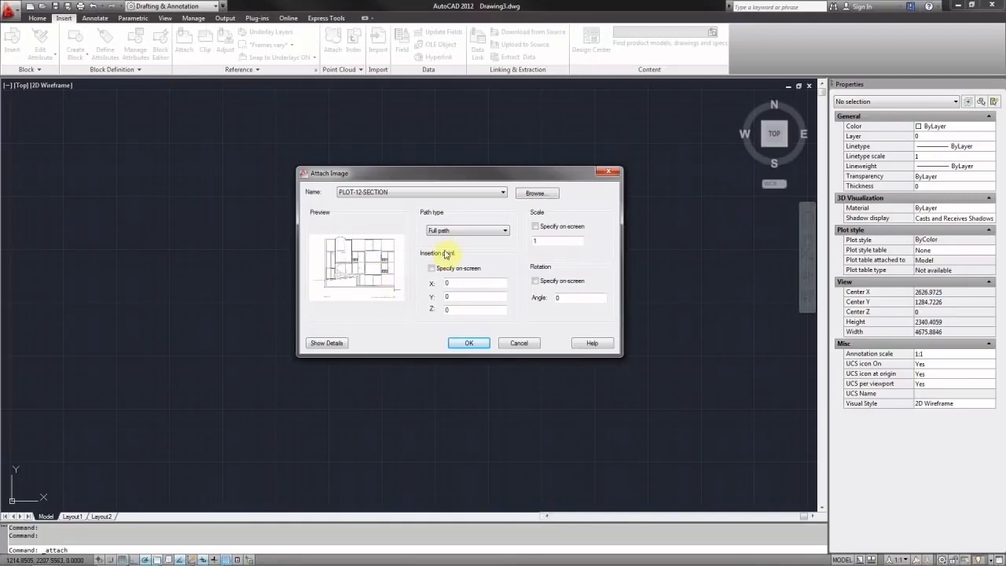
{"action": "mouse_move", "coordinate": [494, 236]}
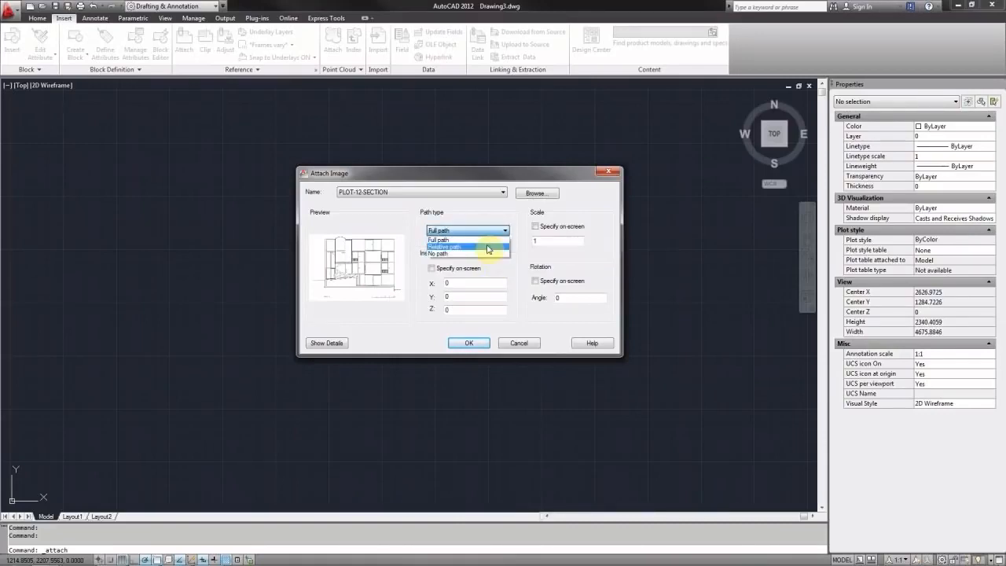
{"action": "left_click", "coordinate": [437, 239]}
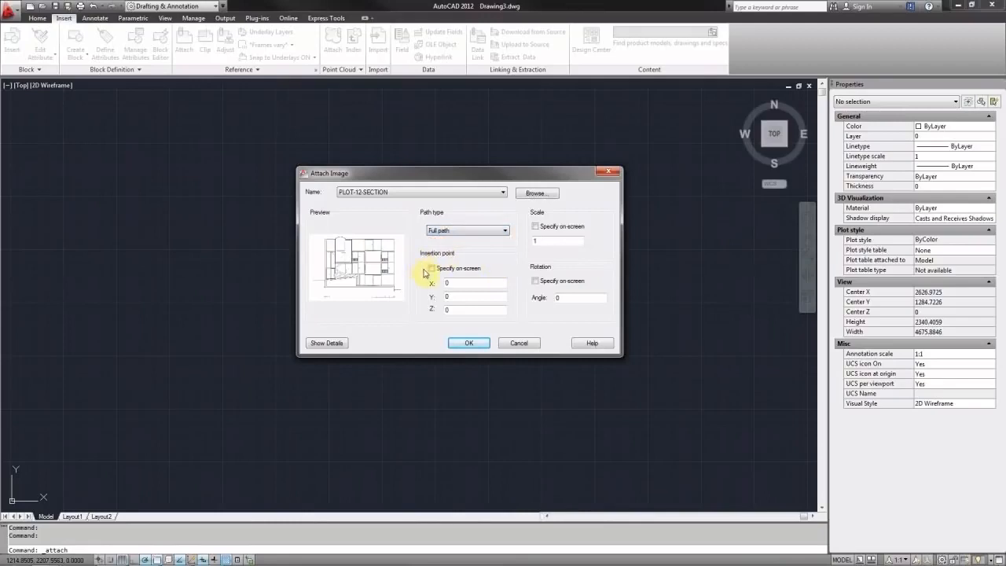
{"action": "left_click", "coordinate": [431, 268]}
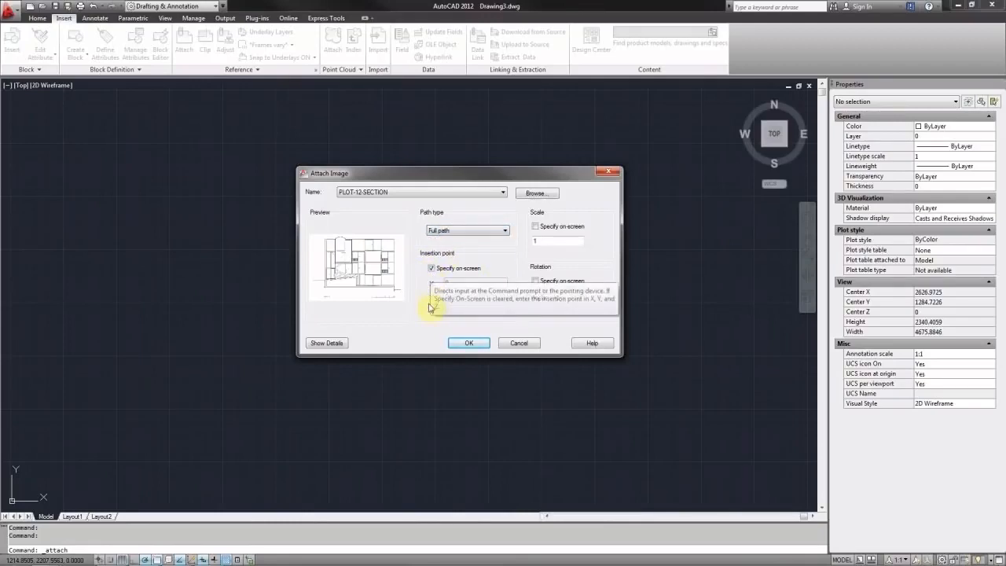
{"action": "left_click", "coordinate": [431, 267]}
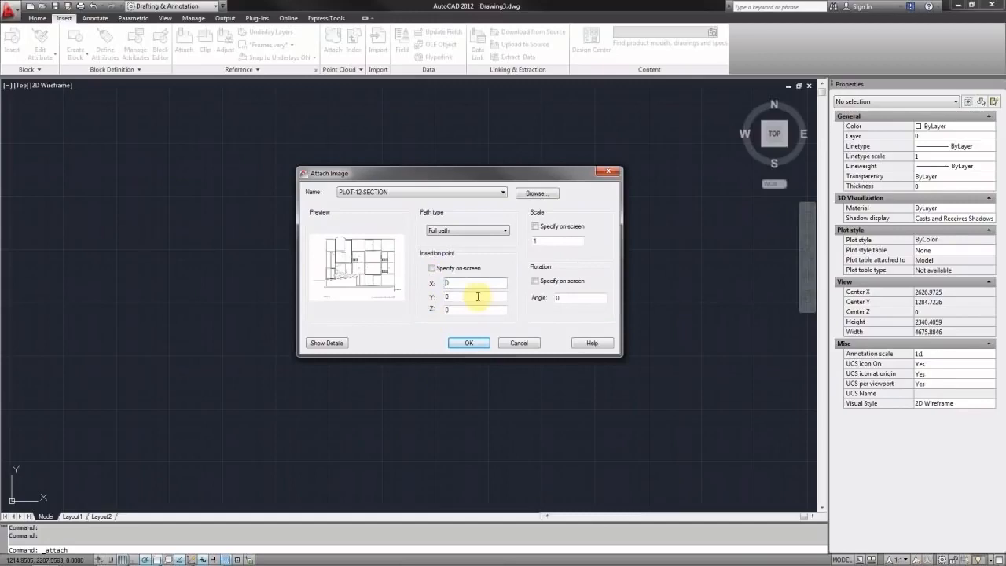
{"action": "mouse_move", "coordinate": [462, 320]}
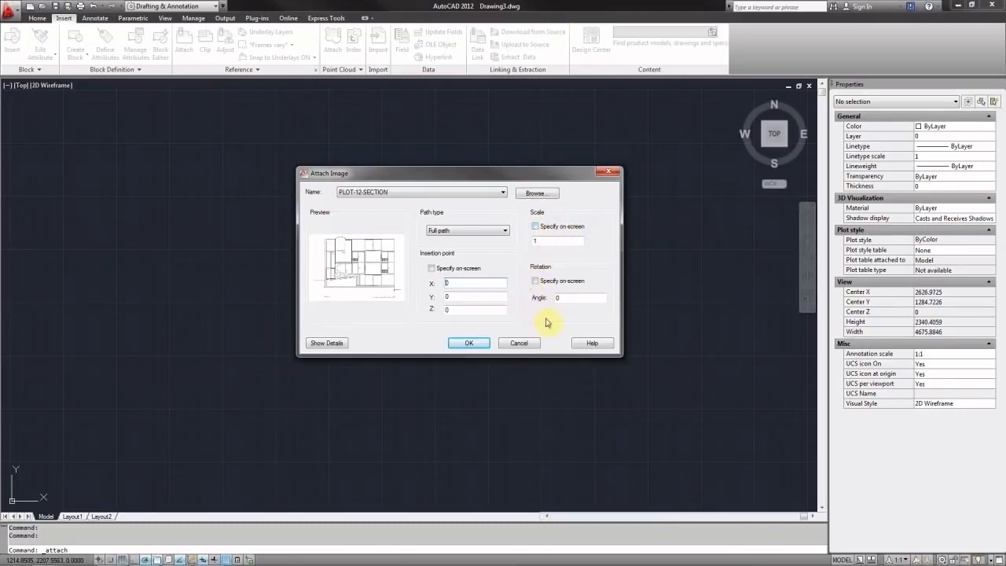
{"action": "mouse_move", "coordinate": [541, 326]}
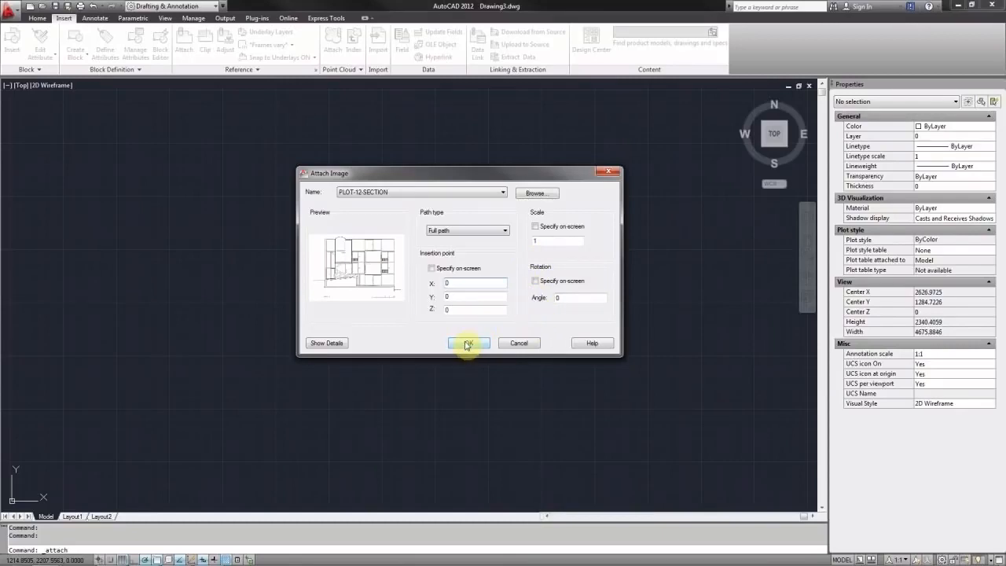
{"action": "left_click", "coordinate": [467, 343]}
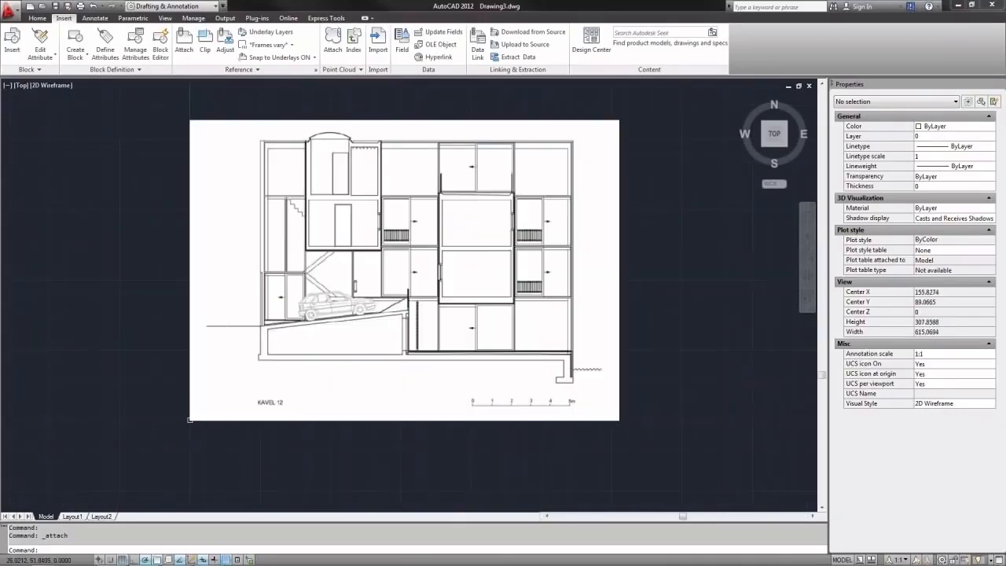
{"action": "left_click", "coordinate": [38, 17]}
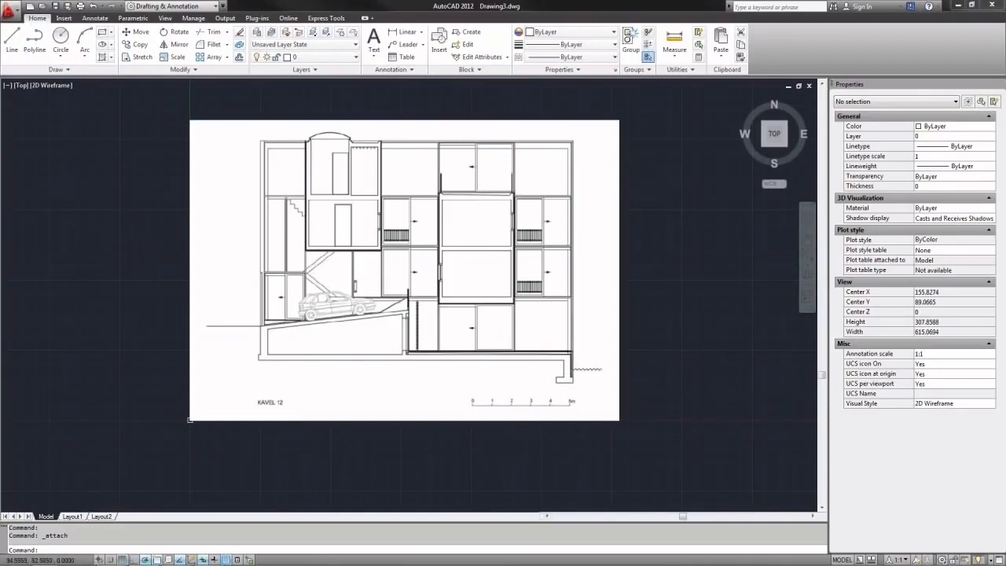
{"action": "mouse_move", "coordinate": [657, 310]}
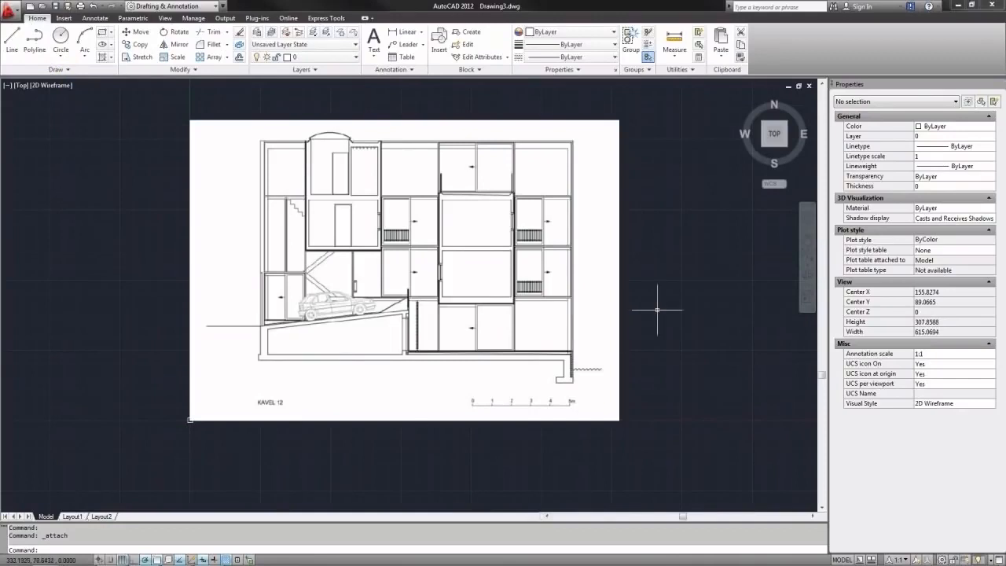
{"action": "type", "text": "XREF"}
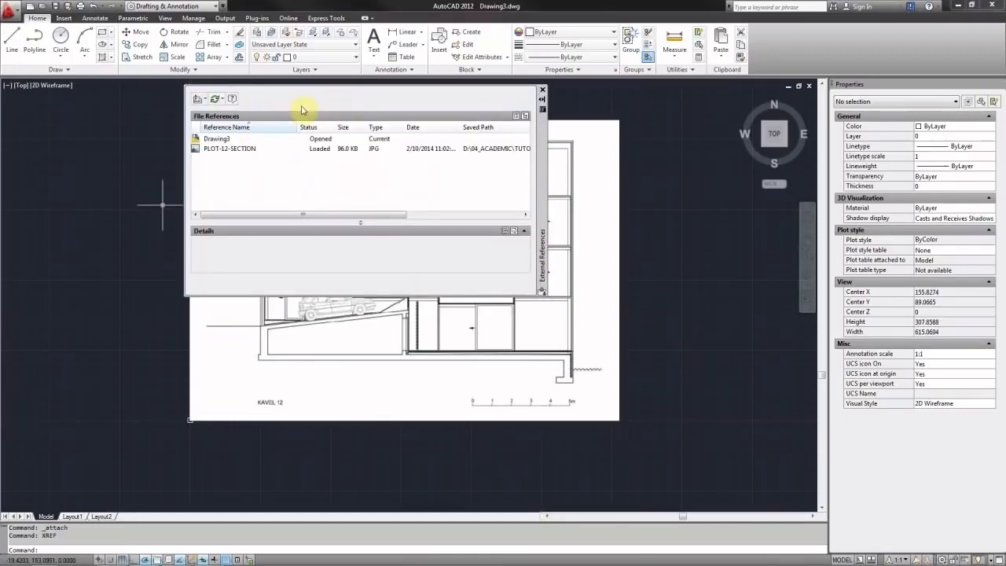
{"action": "mouse_move", "coordinate": [198, 98]}
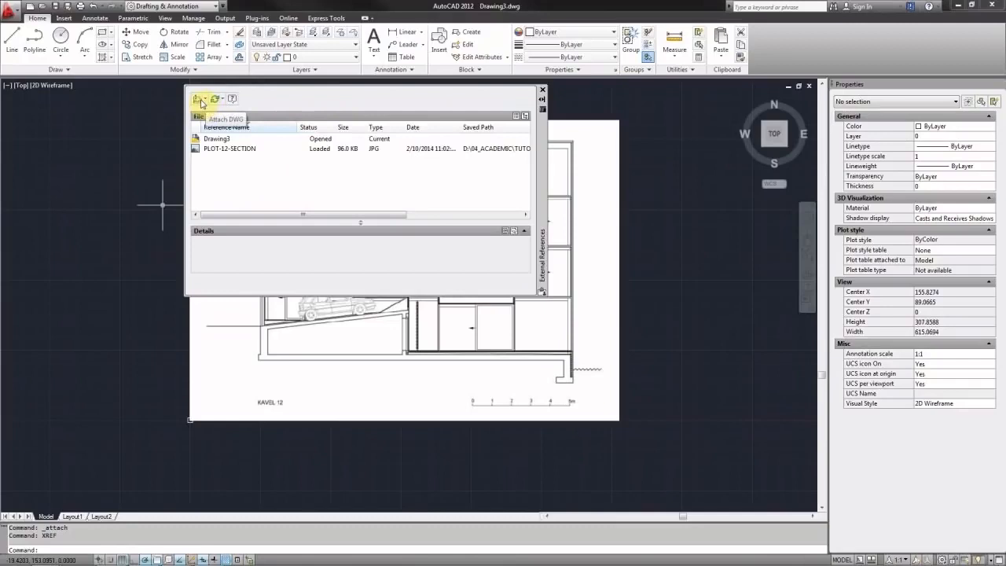
{"action": "left_click", "coordinate": [198, 98]}
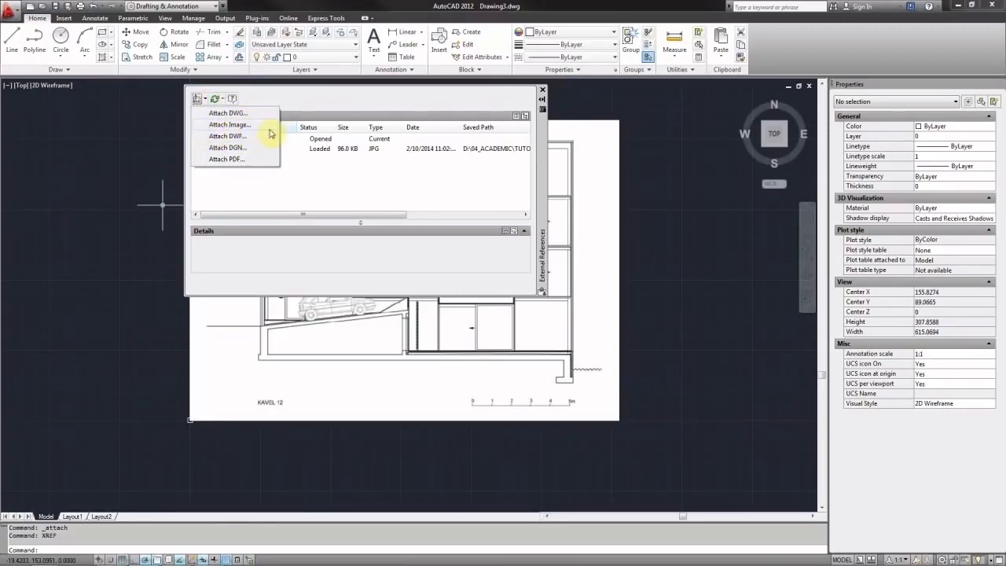
{"action": "left_click", "coordinate": [229, 124]}
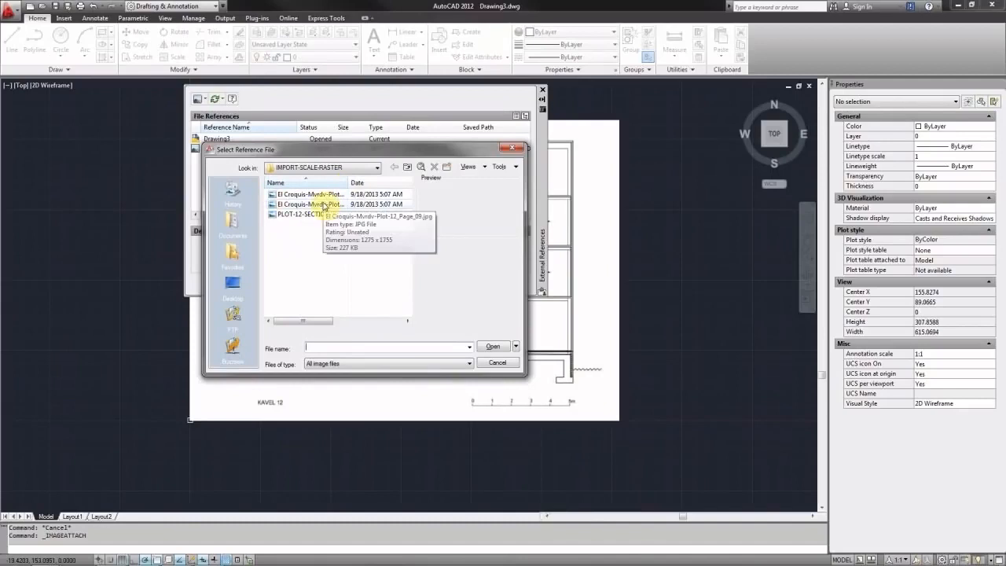
{"action": "mouse_move", "coordinate": [472, 338]}
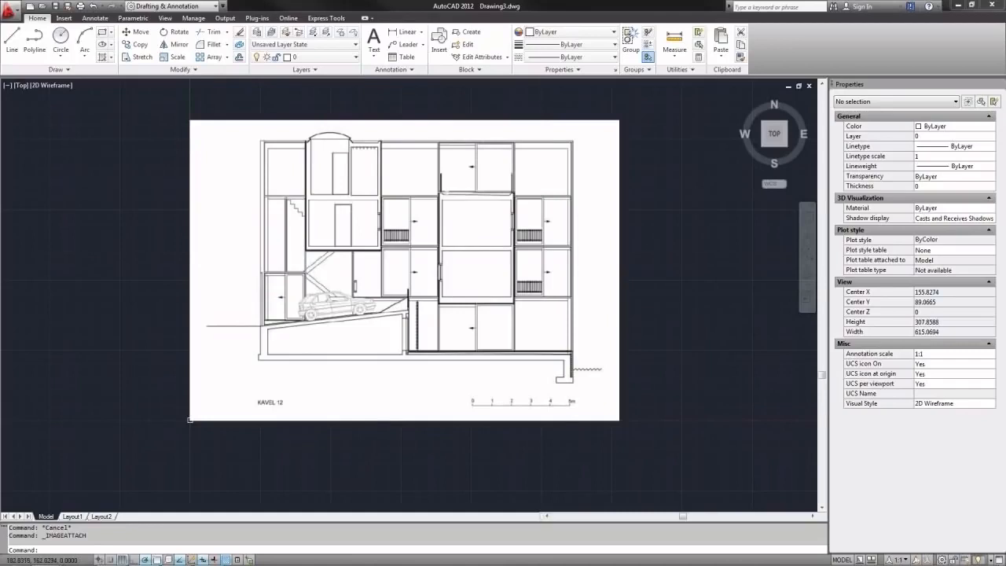
{"action": "mouse_move", "coordinate": [512, 191]}
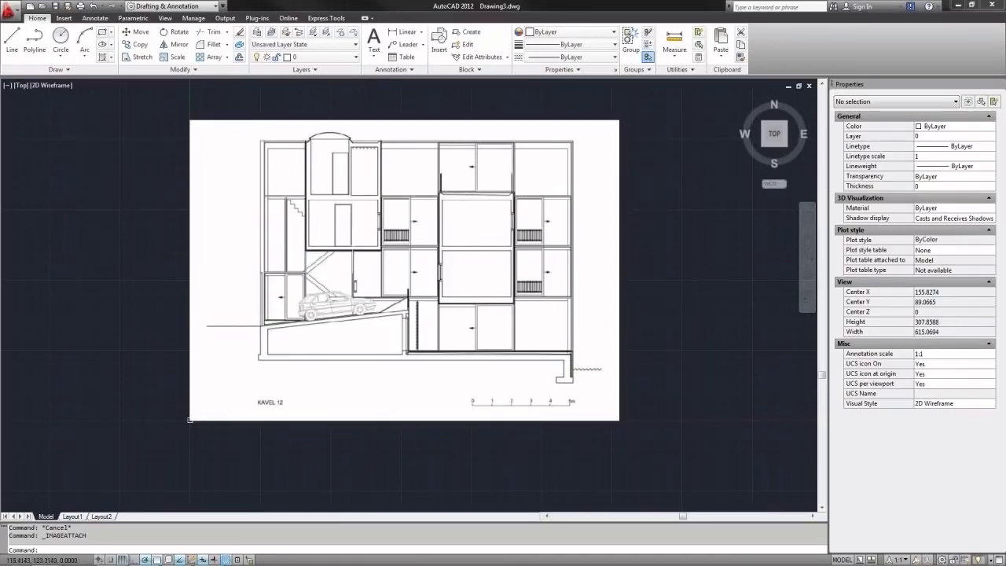
{"action": "mouse_move", "coordinate": [643, 189]}
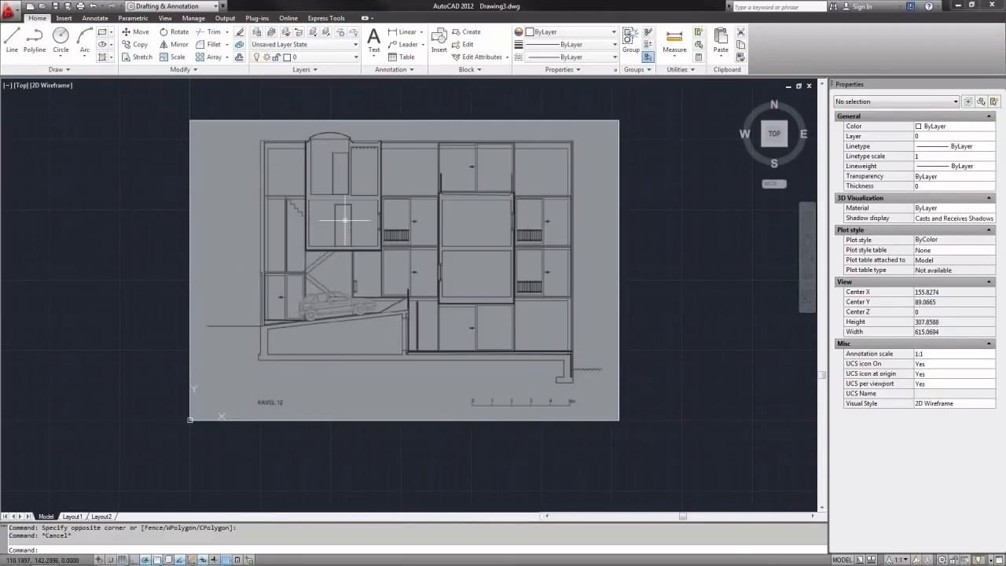
{"action": "mouse_move", "coordinate": [534, 431]}
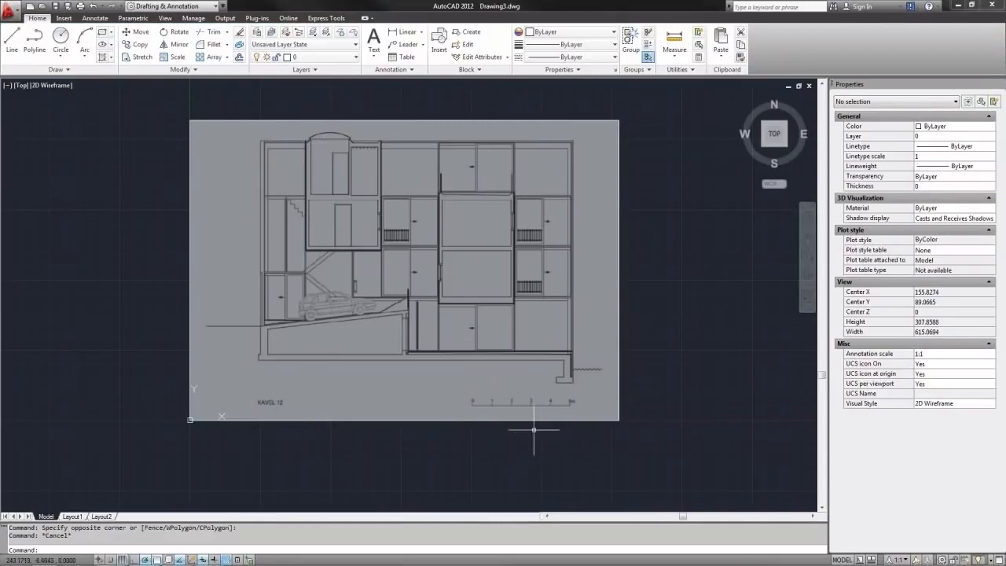
{"action": "mouse_move", "coordinate": [550, 323]}
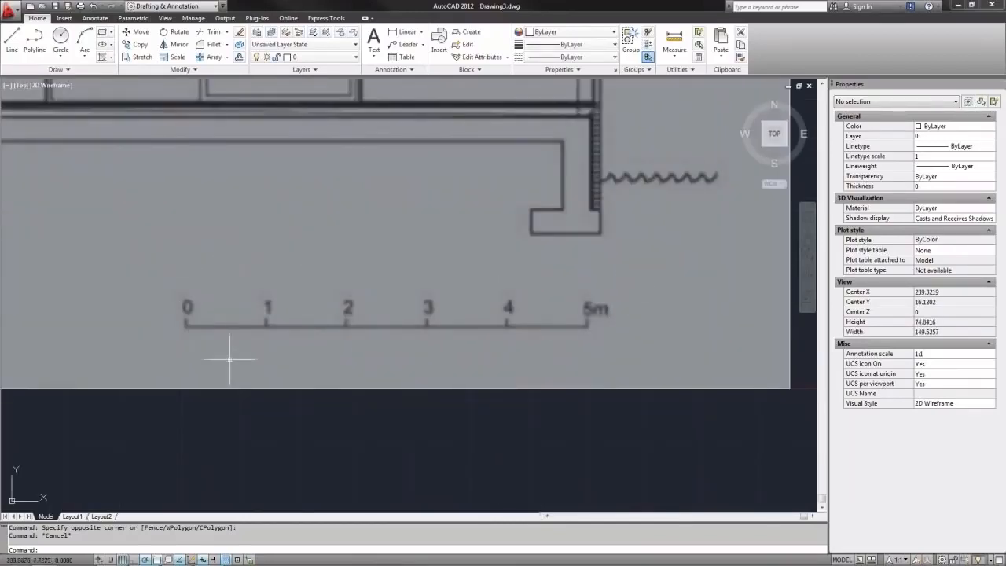
{"action": "mouse_move", "coordinate": [322, 368]}
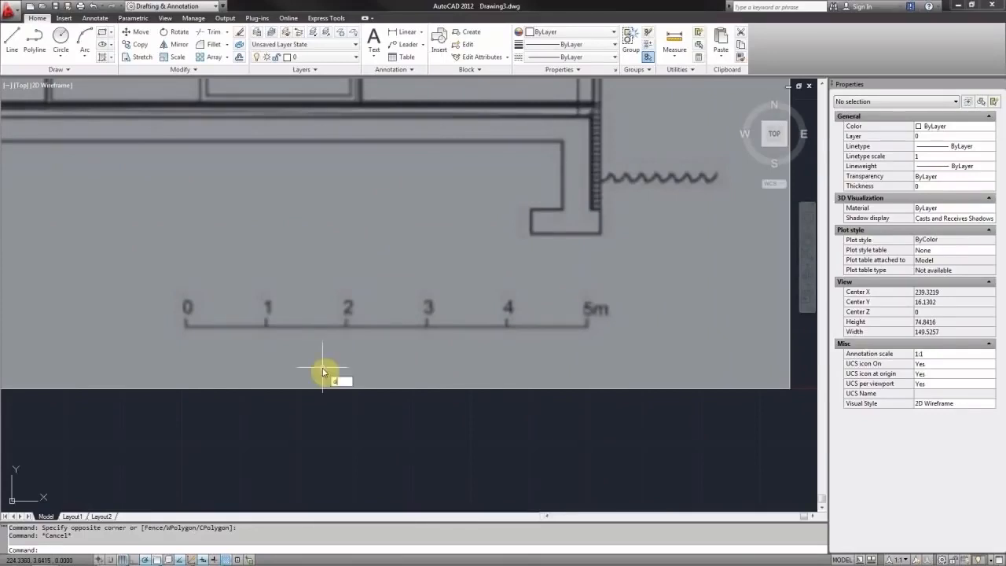
Measure the scale bar's 0 to 5 m span with DIST, reading about 69.28 units.
{"action": "type", "text": "DIST"}
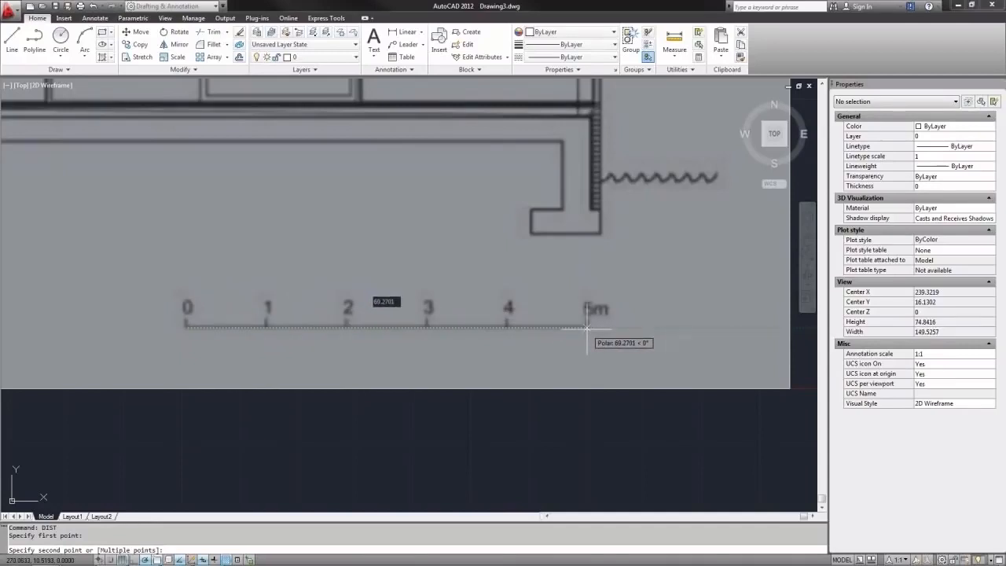
{"action": "left_click", "coordinate": [588, 326]}
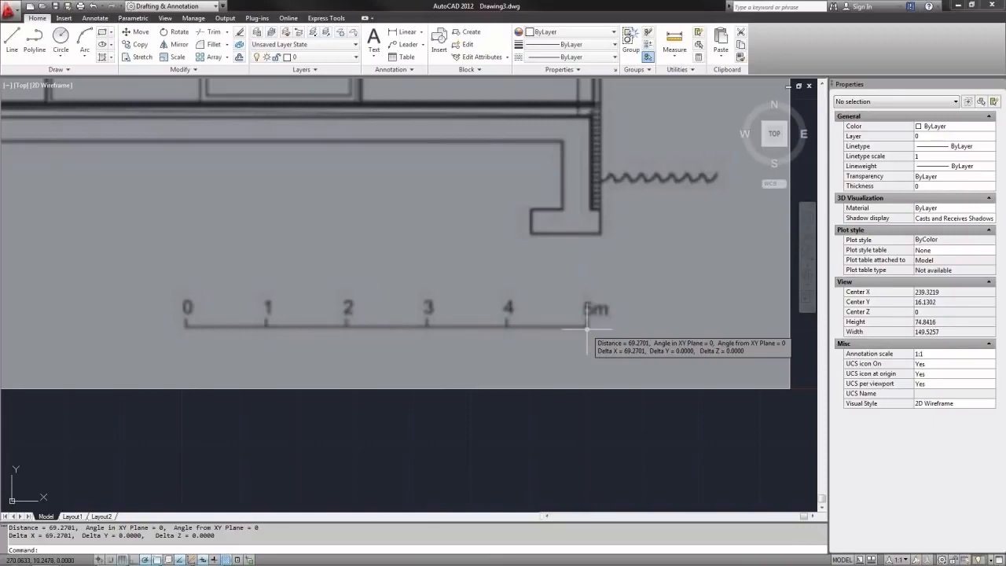
{"action": "mouse_move", "coordinate": [396, 343]}
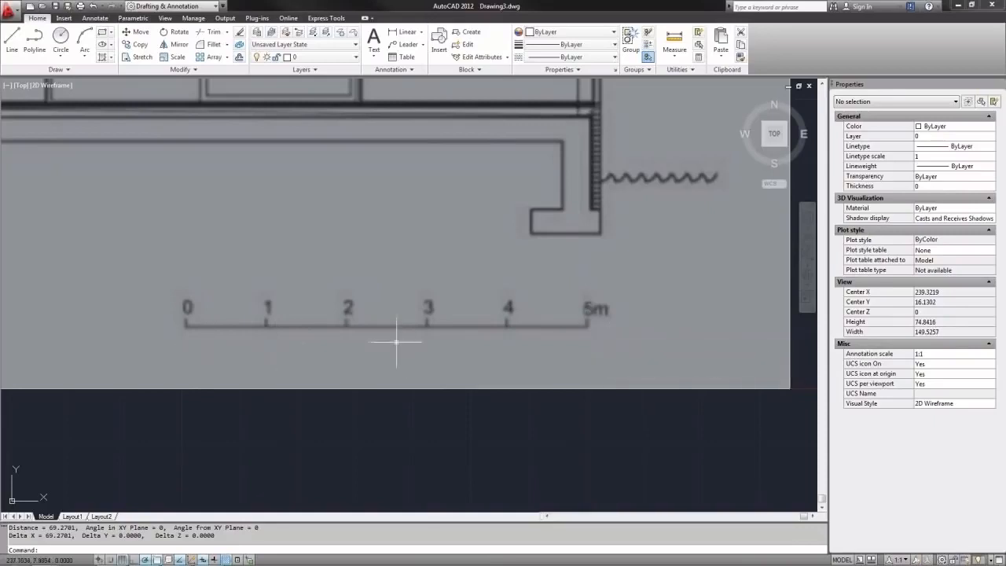
{"action": "mouse_move", "coordinate": [268, 329]}
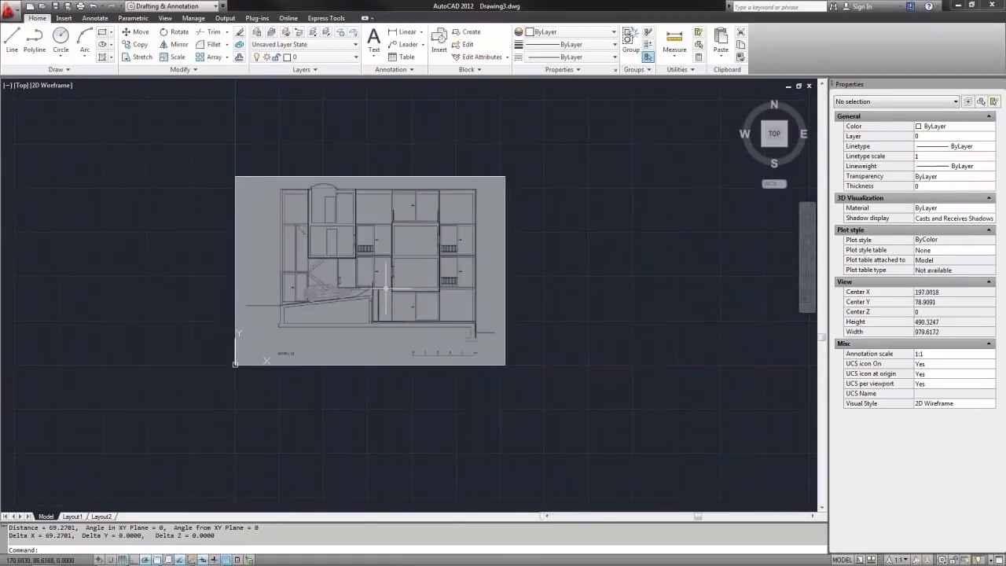
{"action": "mouse_move", "coordinate": [386, 291]}
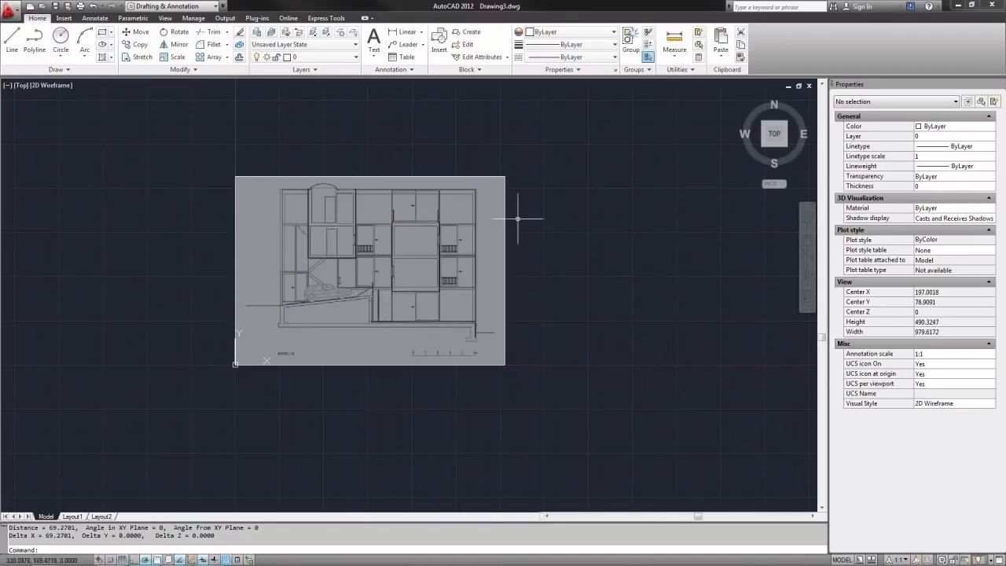
Draw a horizontal line of length 5000 from the scale bar's 0 mark.
{"action": "left_click", "coordinate": [519, 217]}
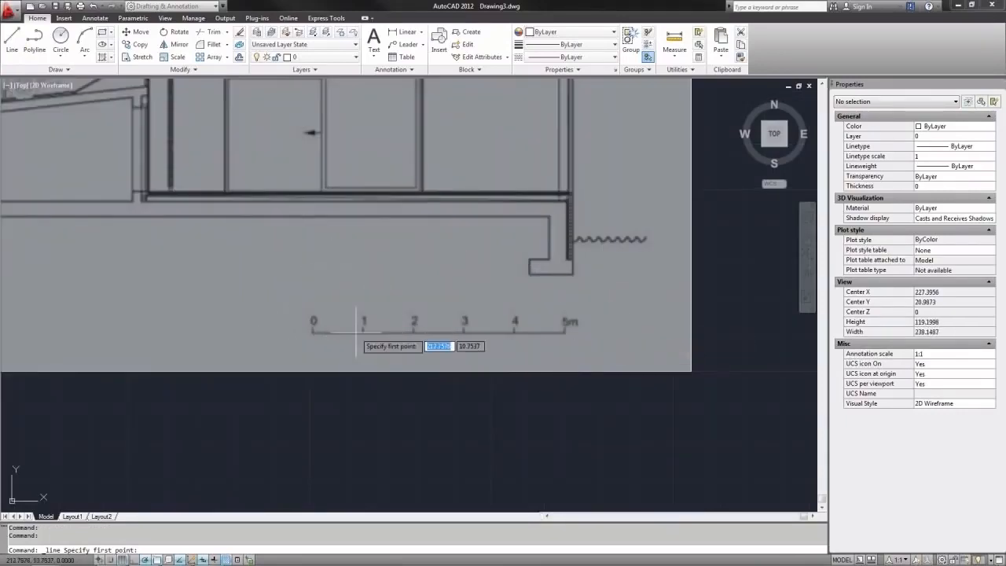
{"action": "mouse_move", "coordinate": [313, 321]}
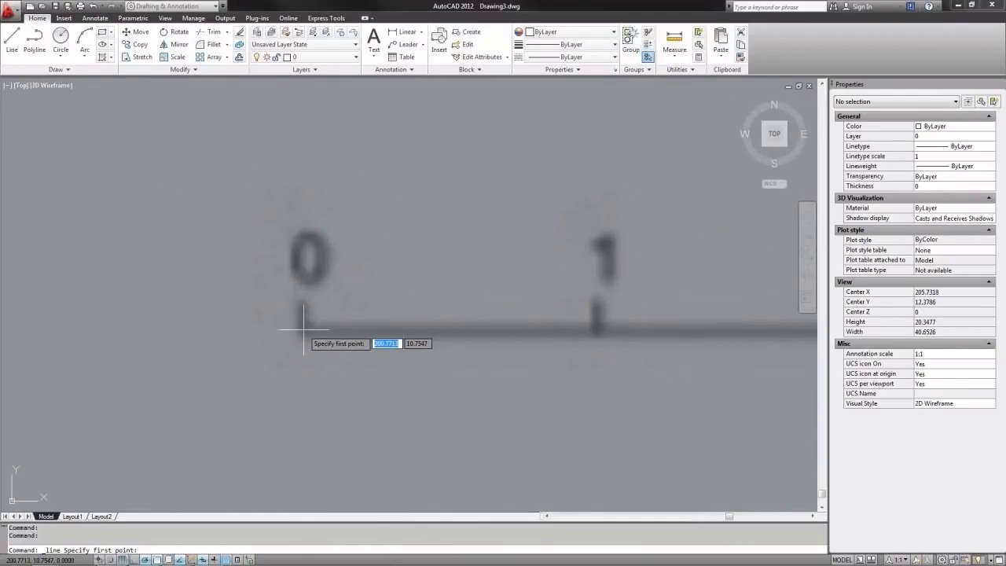
{"action": "left_click", "coordinate": [305, 322]}
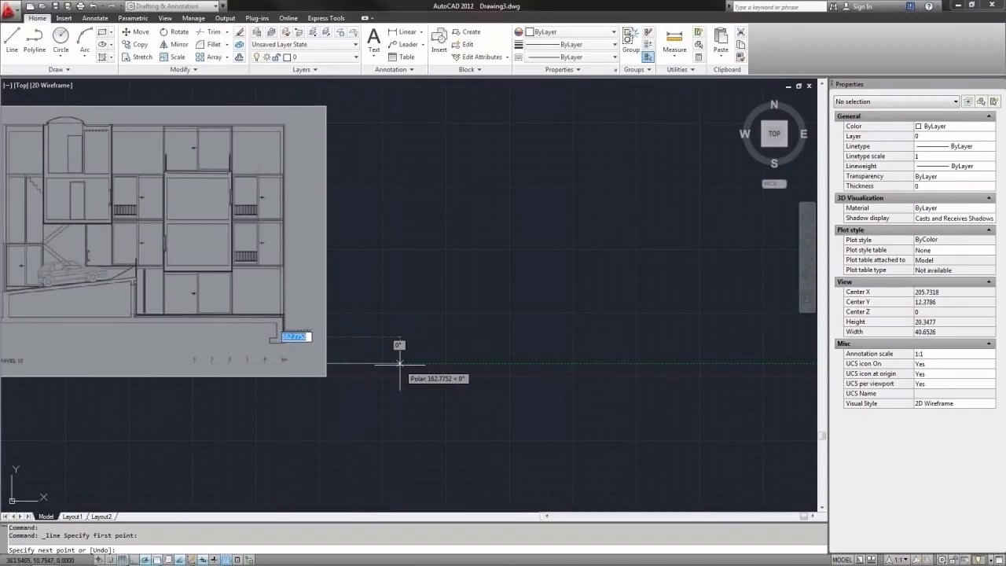
{"action": "type", "text": "50"}
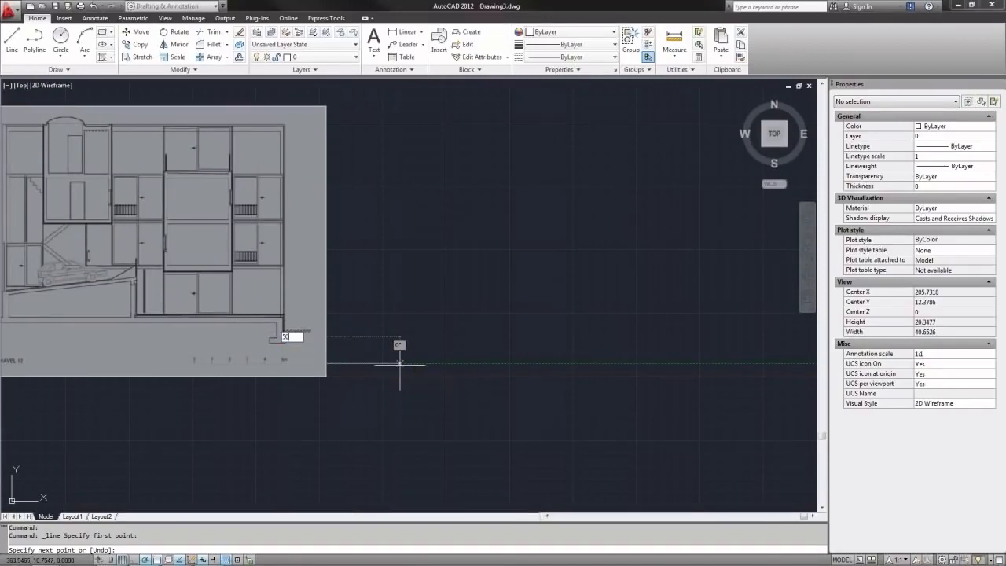
{"action": "type", "text": "5000"}
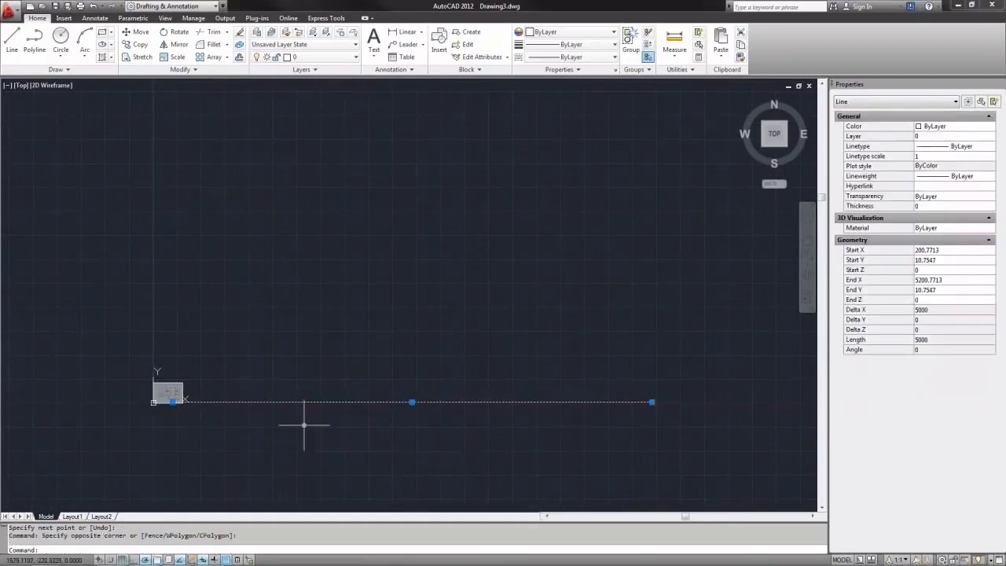
{"action": "mouse_move", "coordinate": [276, 459]}
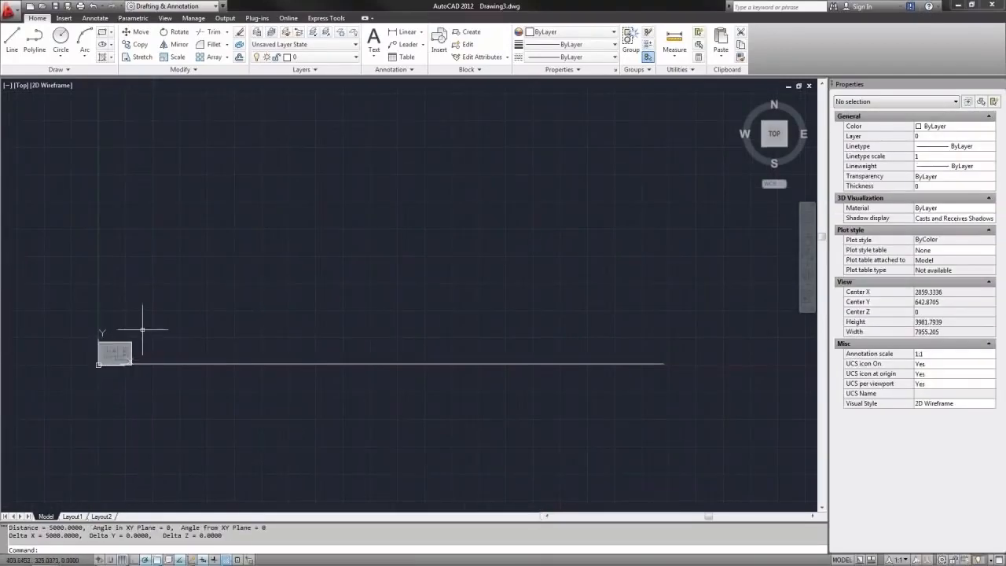
{"action": "left_click", "coordinate": [113, 354]}
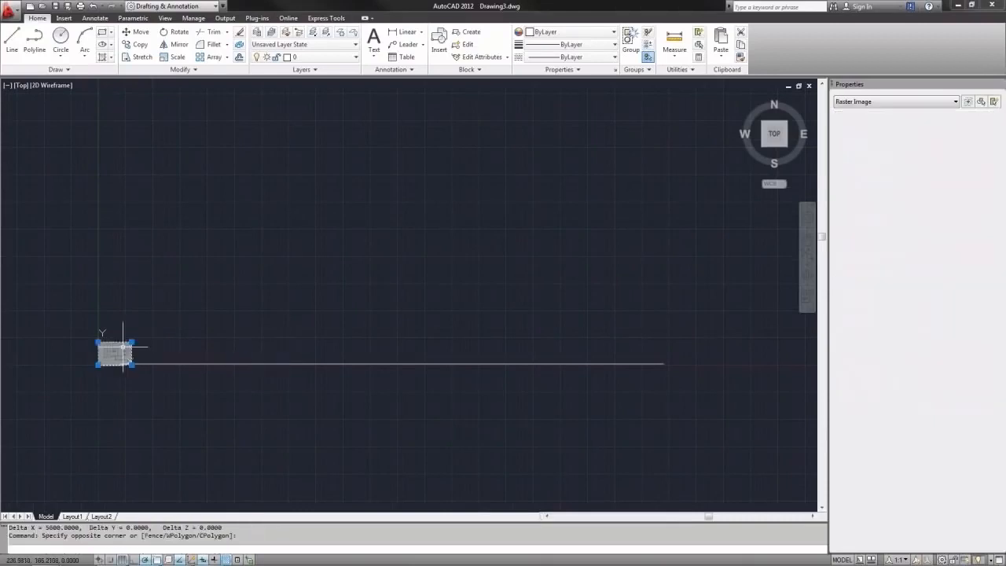
{"action": "left_click", "coordinate": [114, 354]}
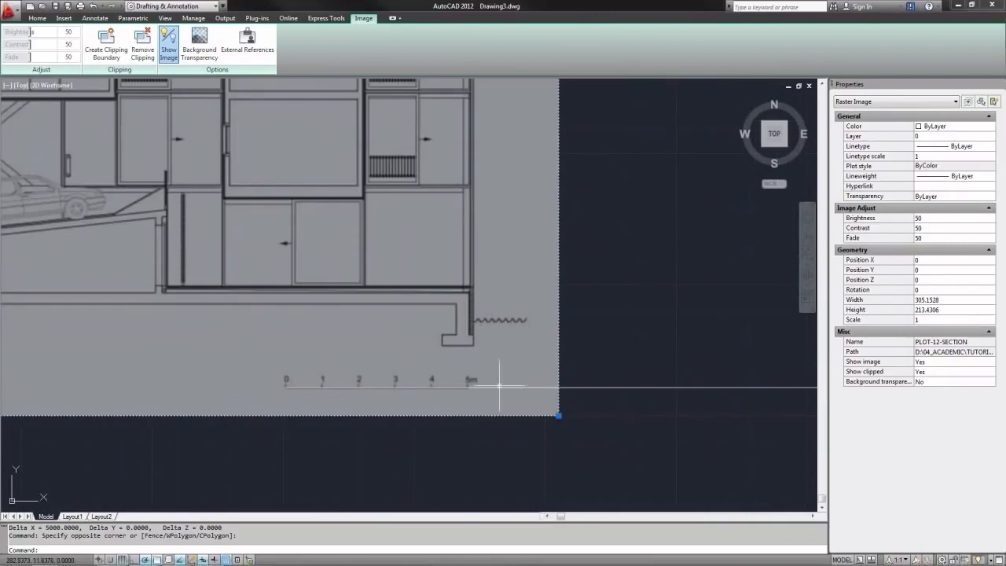
{"action": "mouse_move", "coordinate": [576, 384]}
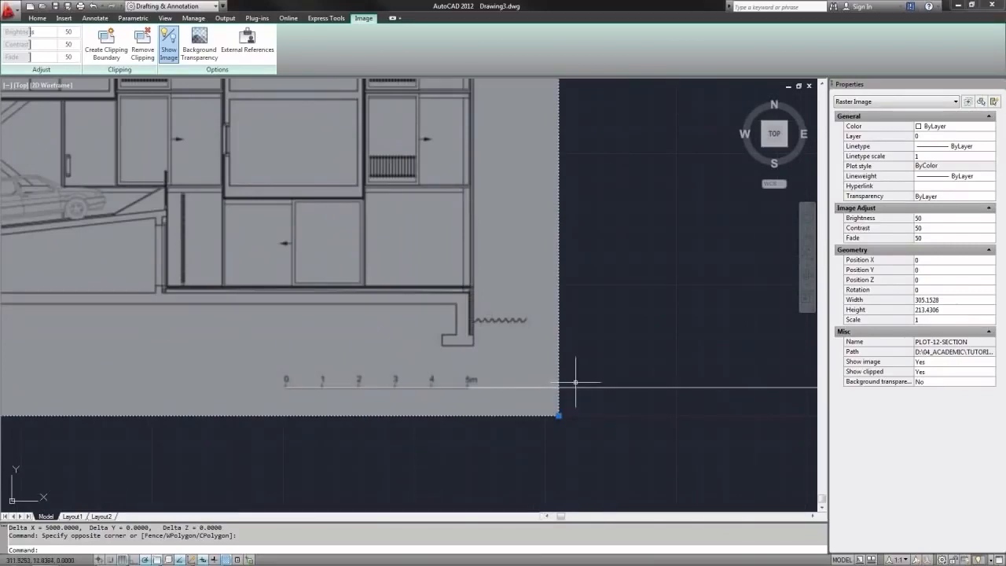
{"action": "mouse_move", "coordinate": [328, 339]}
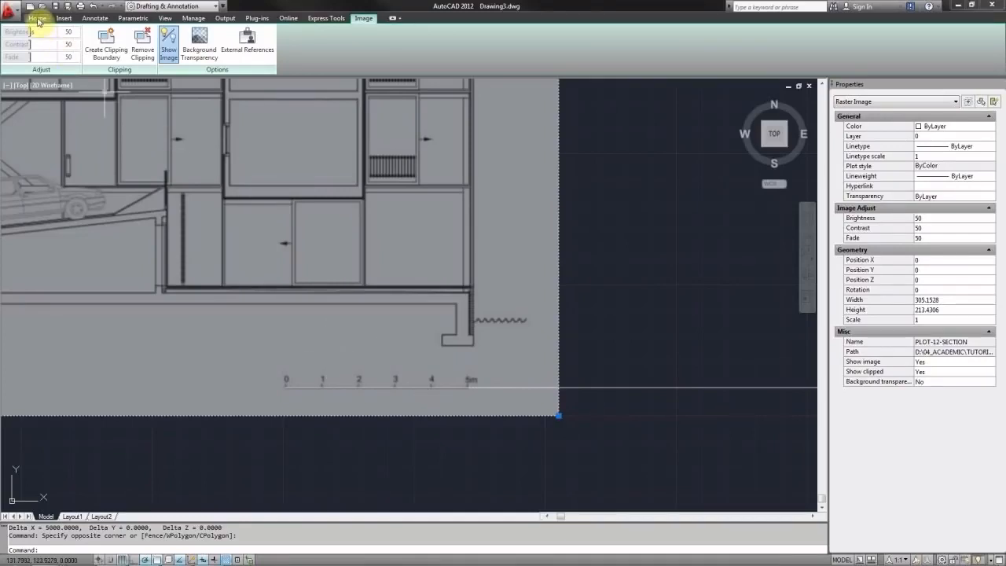
{"action": "left_click", "coordinate": [38, 17]}
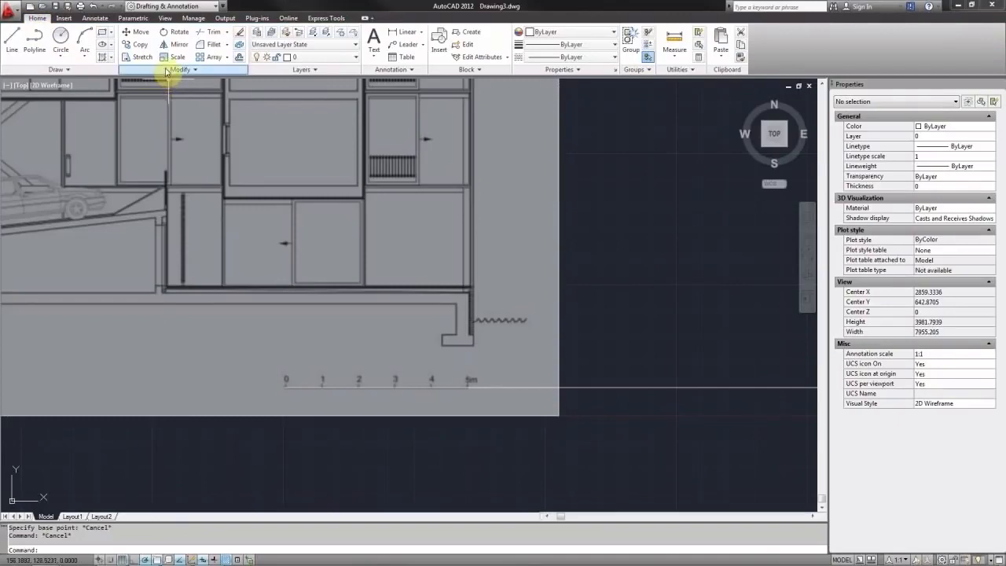
{"action": "mouse_move", "coordinate": [174, 56]}
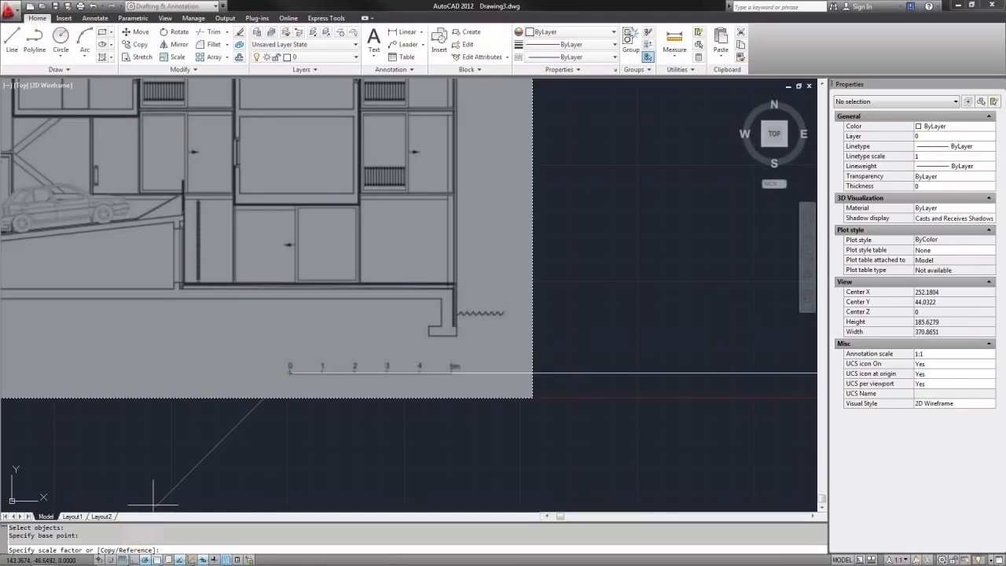
{"action": "mouse_move", "coordinate": [196, 460]}
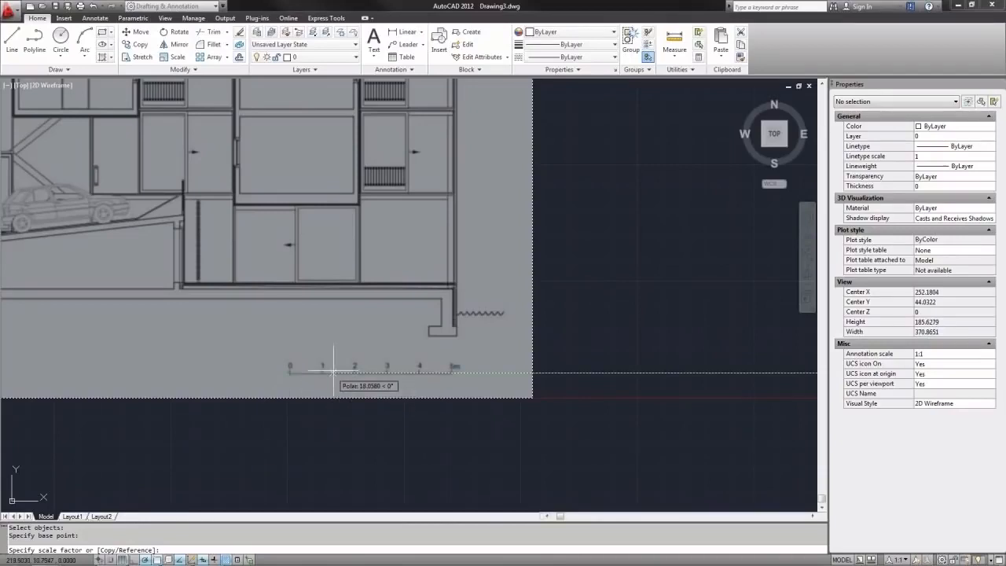
Switch the SCALE command to Reference mode for the section image.
{"action": "type", "text": "r"}
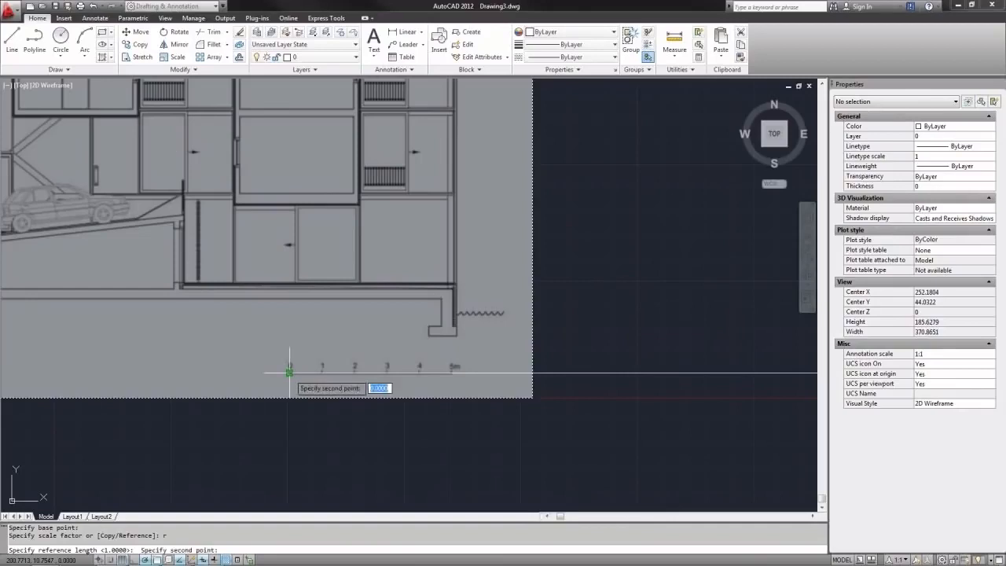
{"action": "mouse_move", "coordinate": [361, 341]}
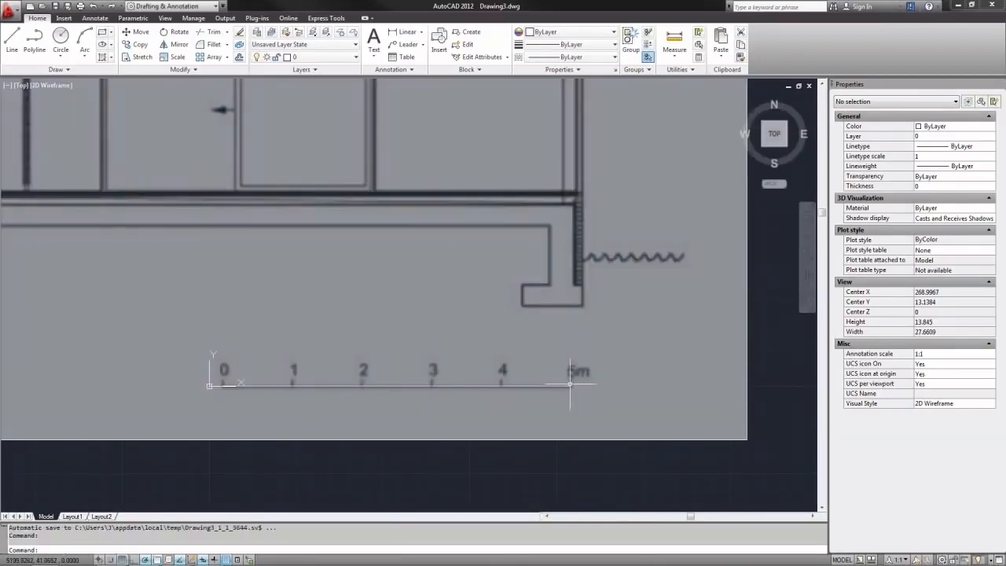
{"action": "mouse_move", "coordinate": [491, 362]}
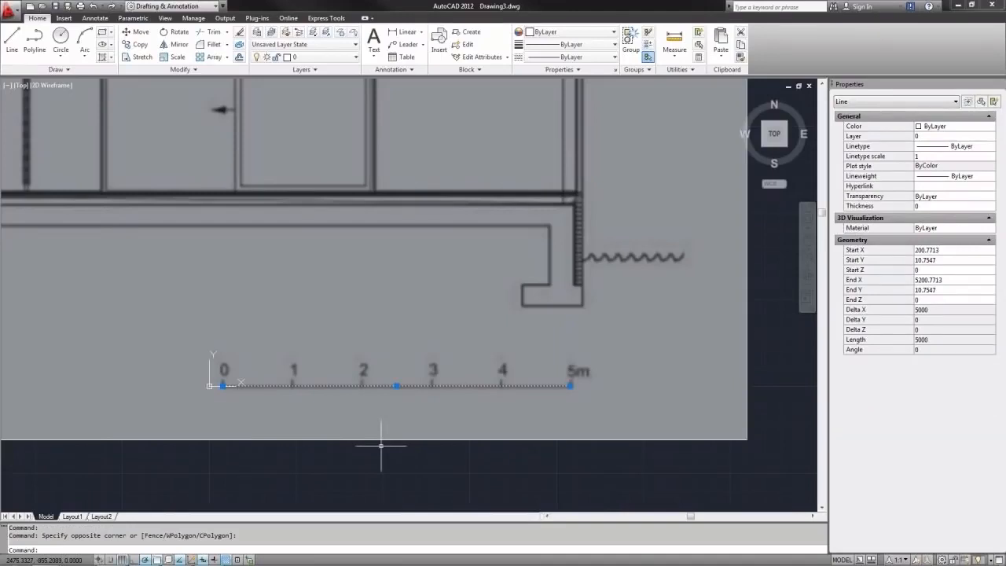
{"action": "mouse_move", "coordinate": [527, 403]}
{"action": "type", "text": "e"}
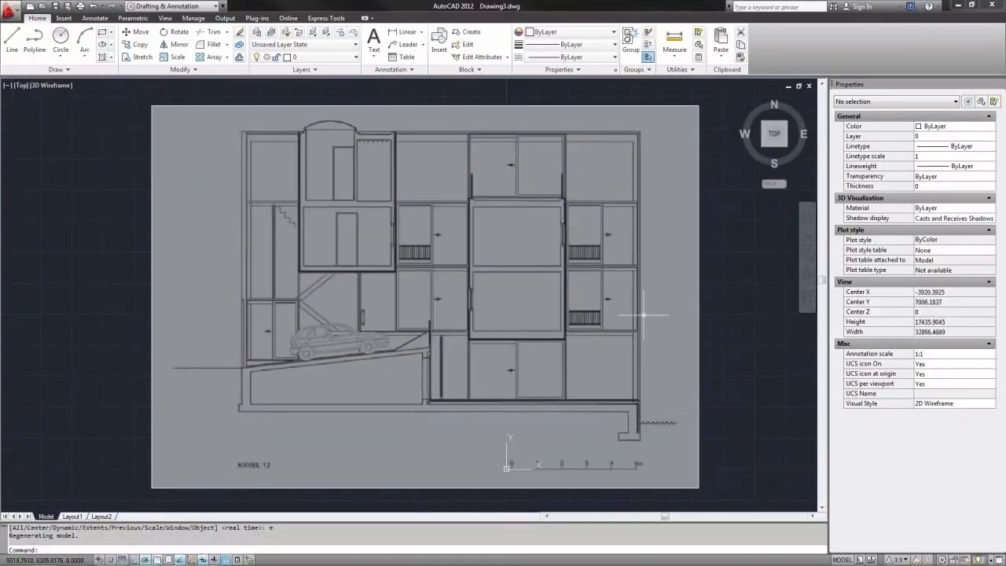
{"action": "mouse_move", "coordinate": [673, 343]}
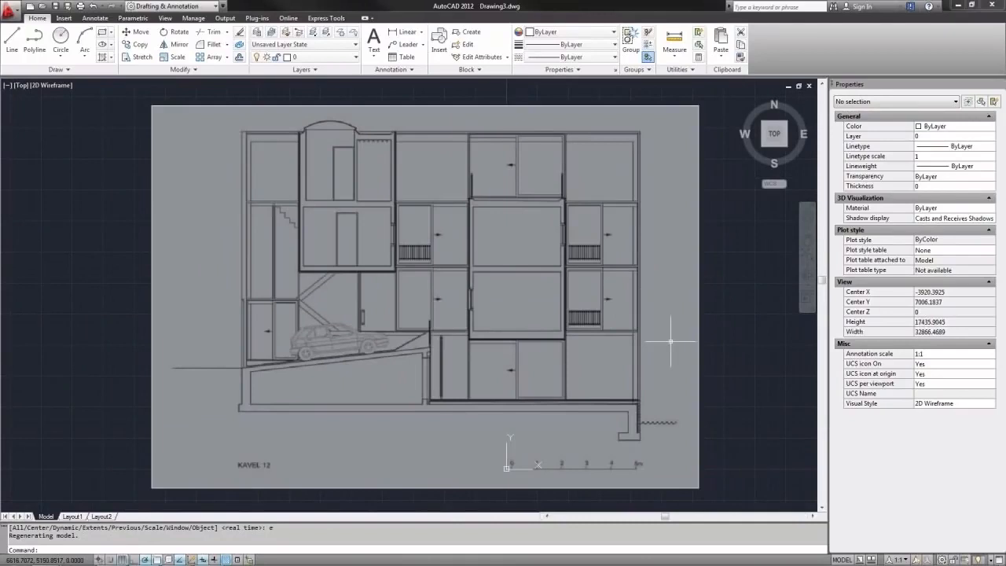